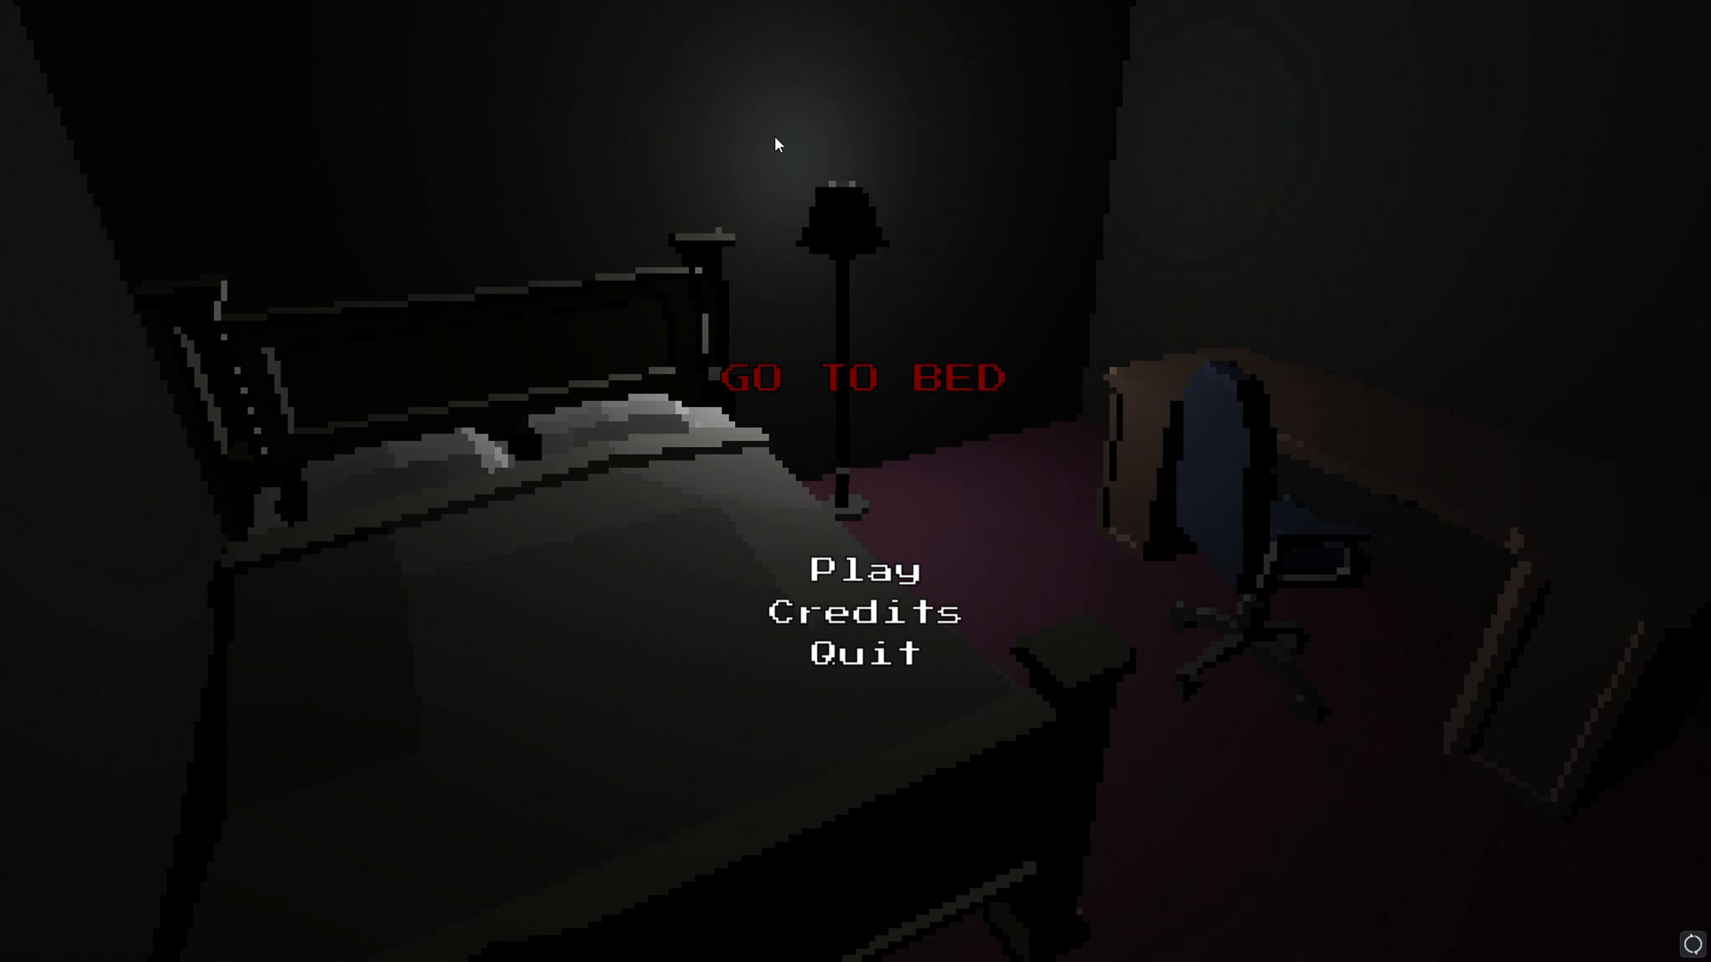
mouse_move(749, 402)
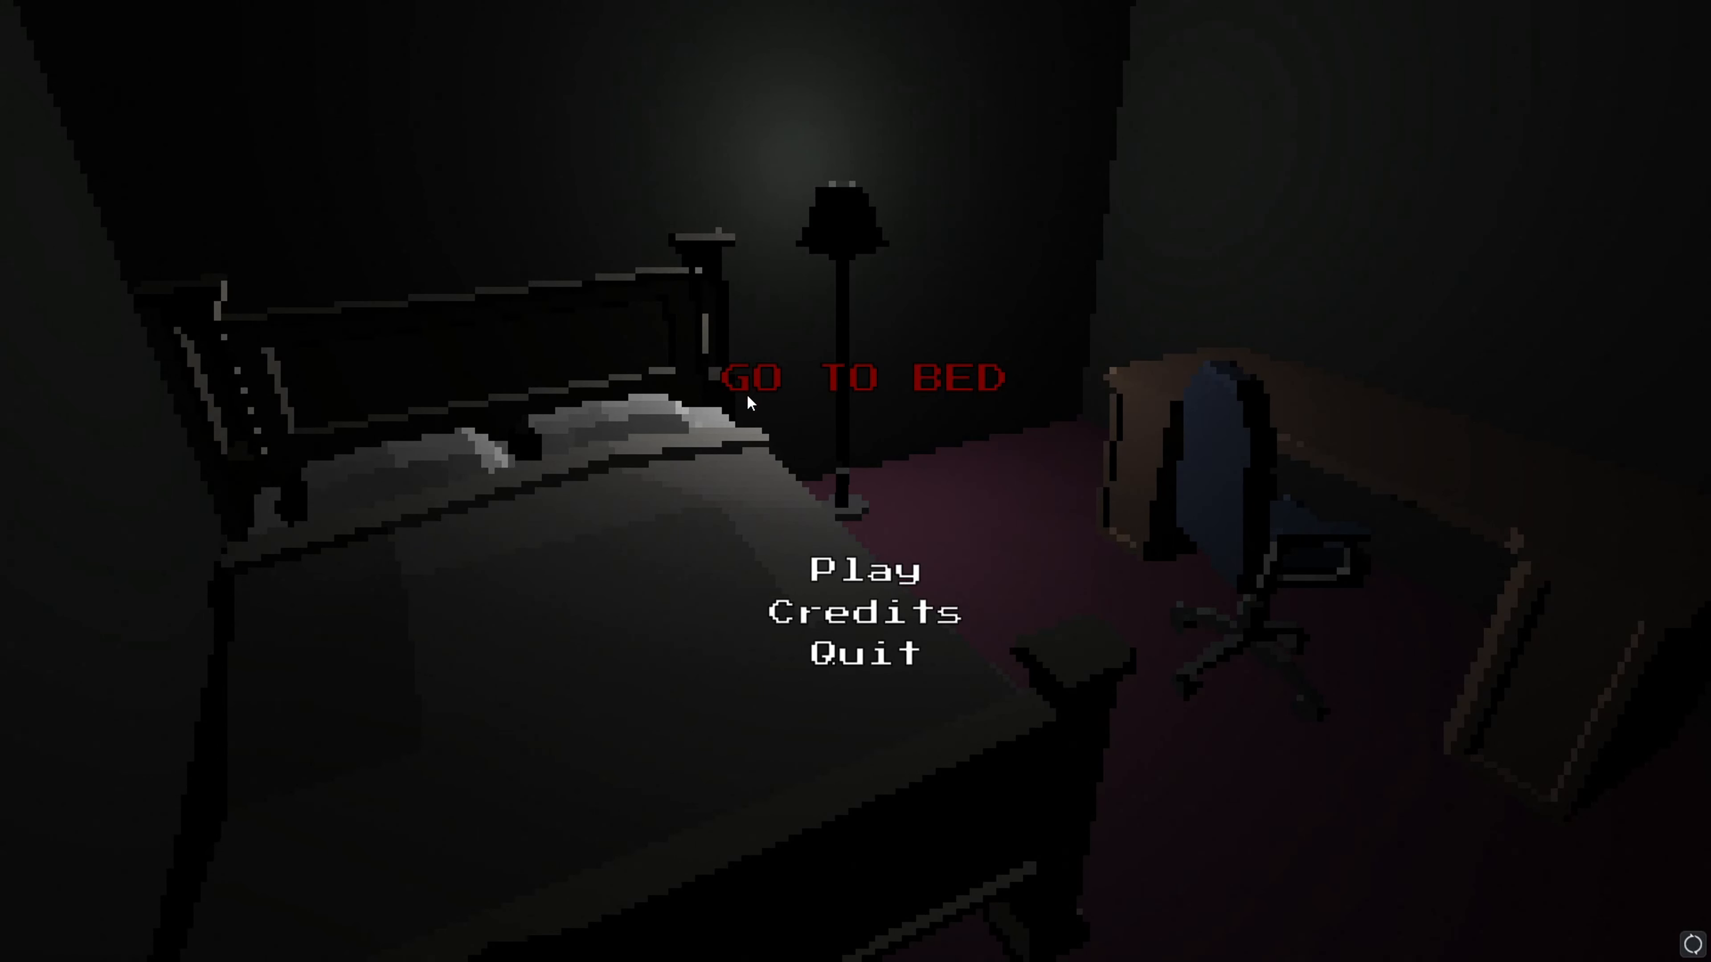
mouse_move(863, 582)
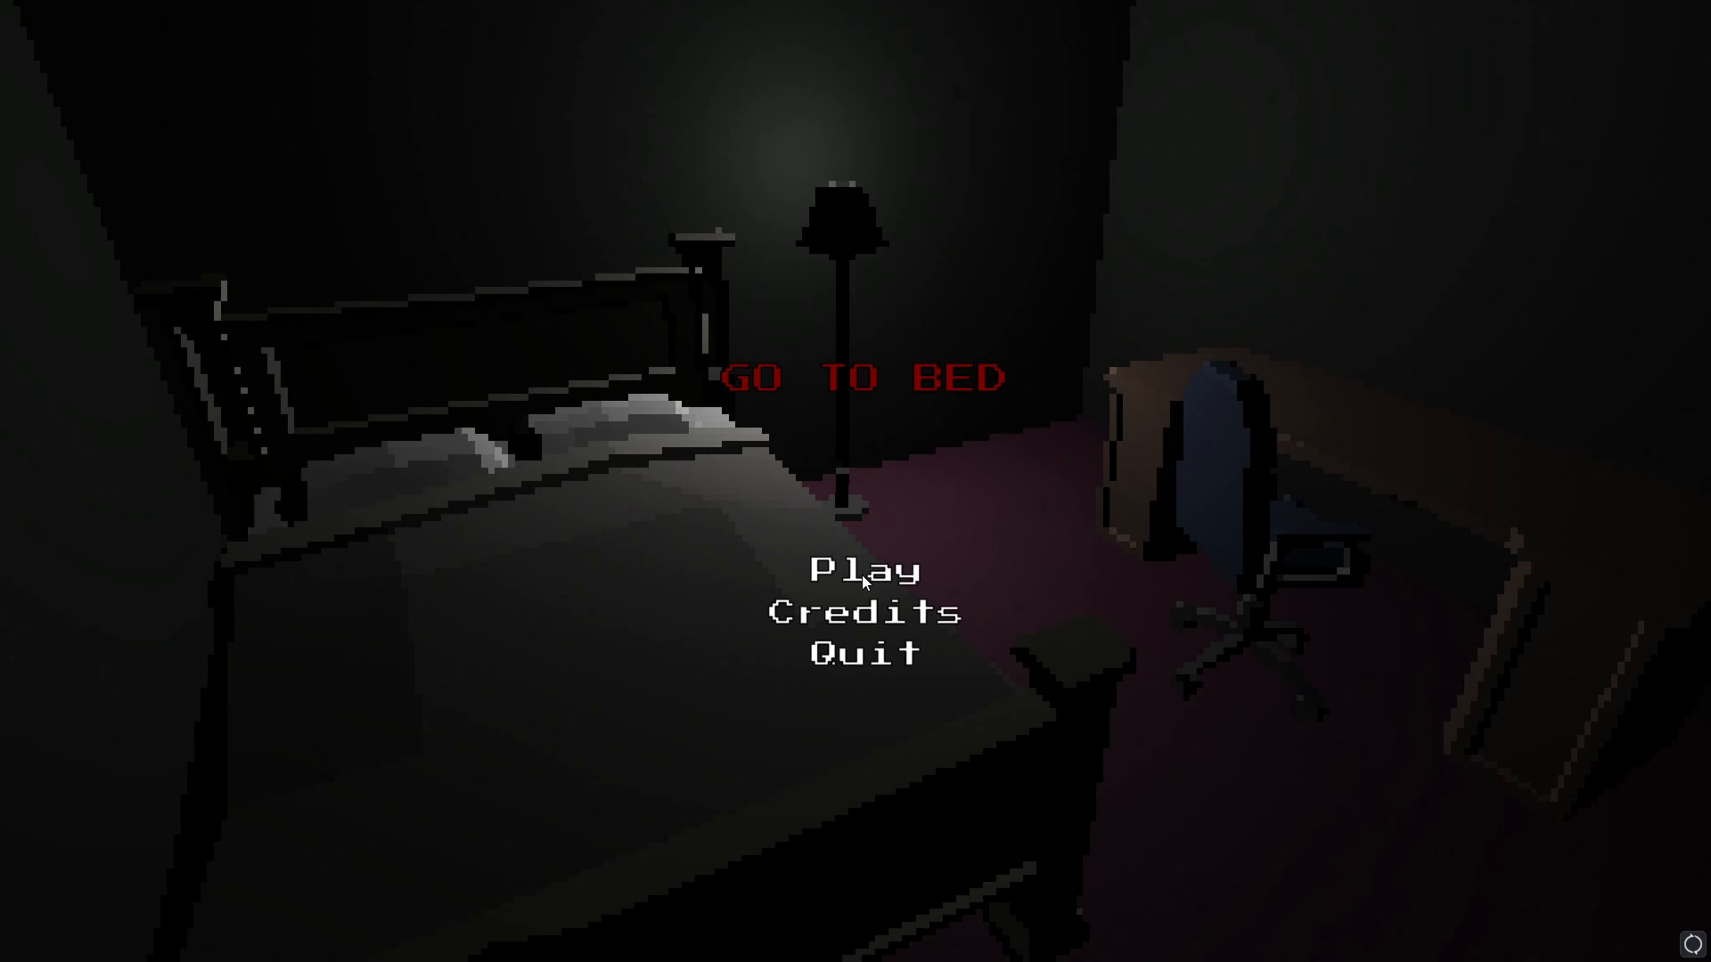
mouse_move(854, 607)
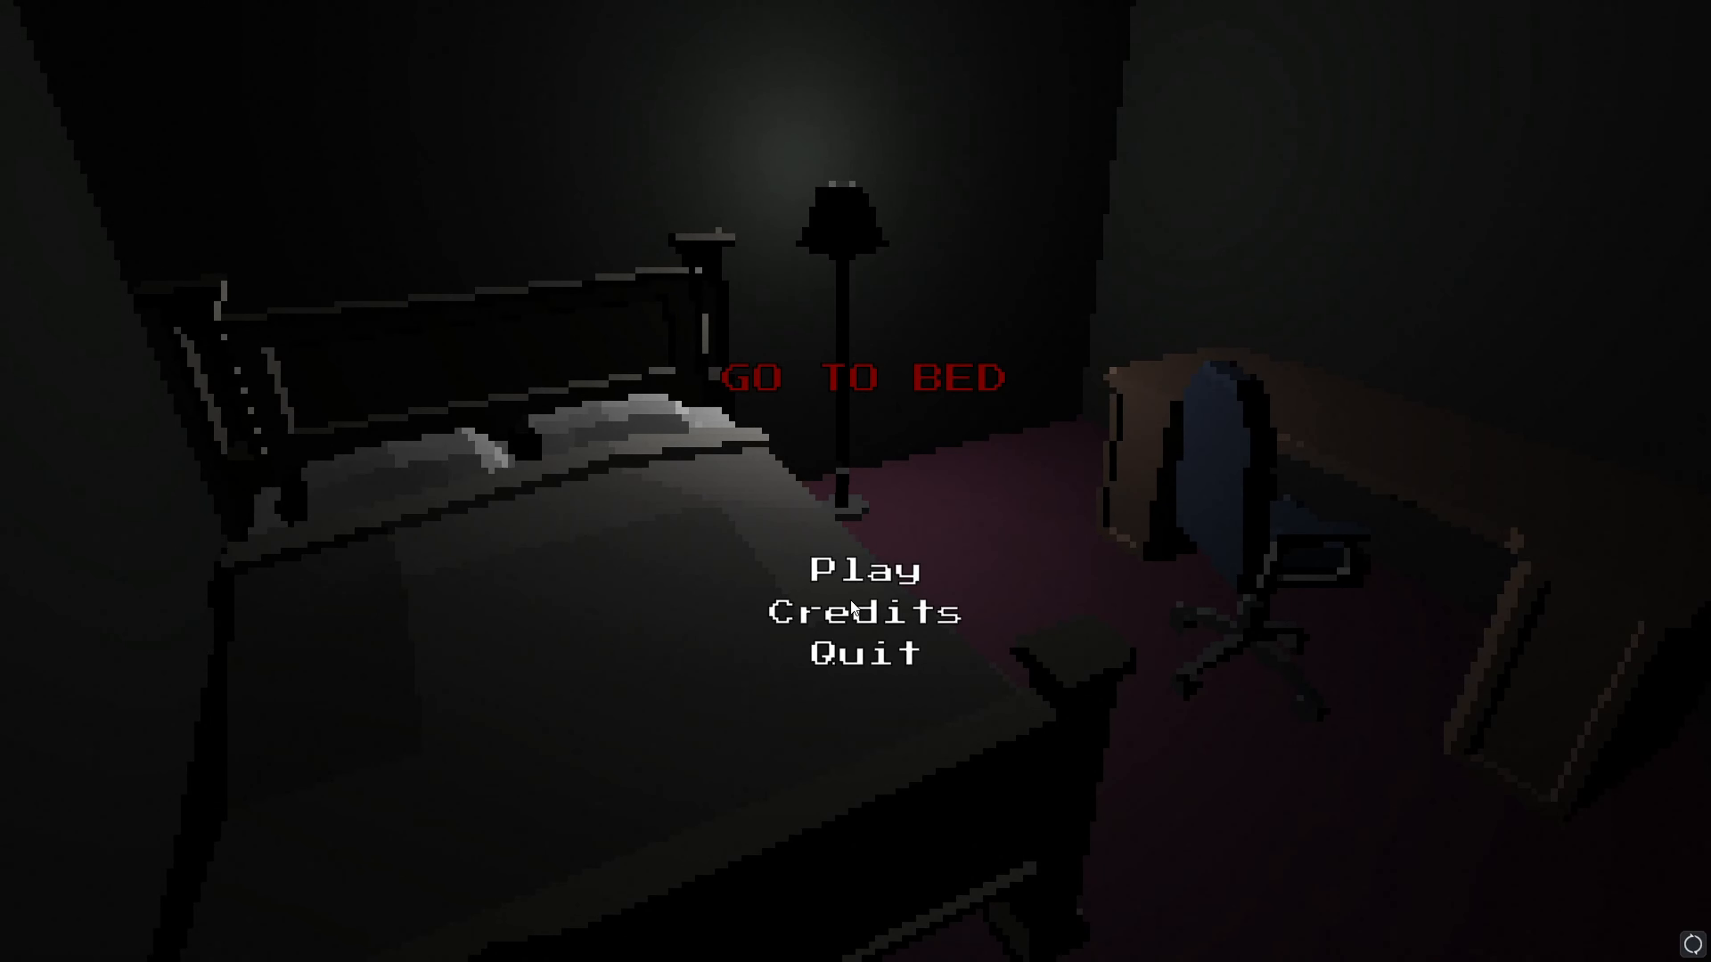
- Start the game from the title menu with Play
click(861, 568)
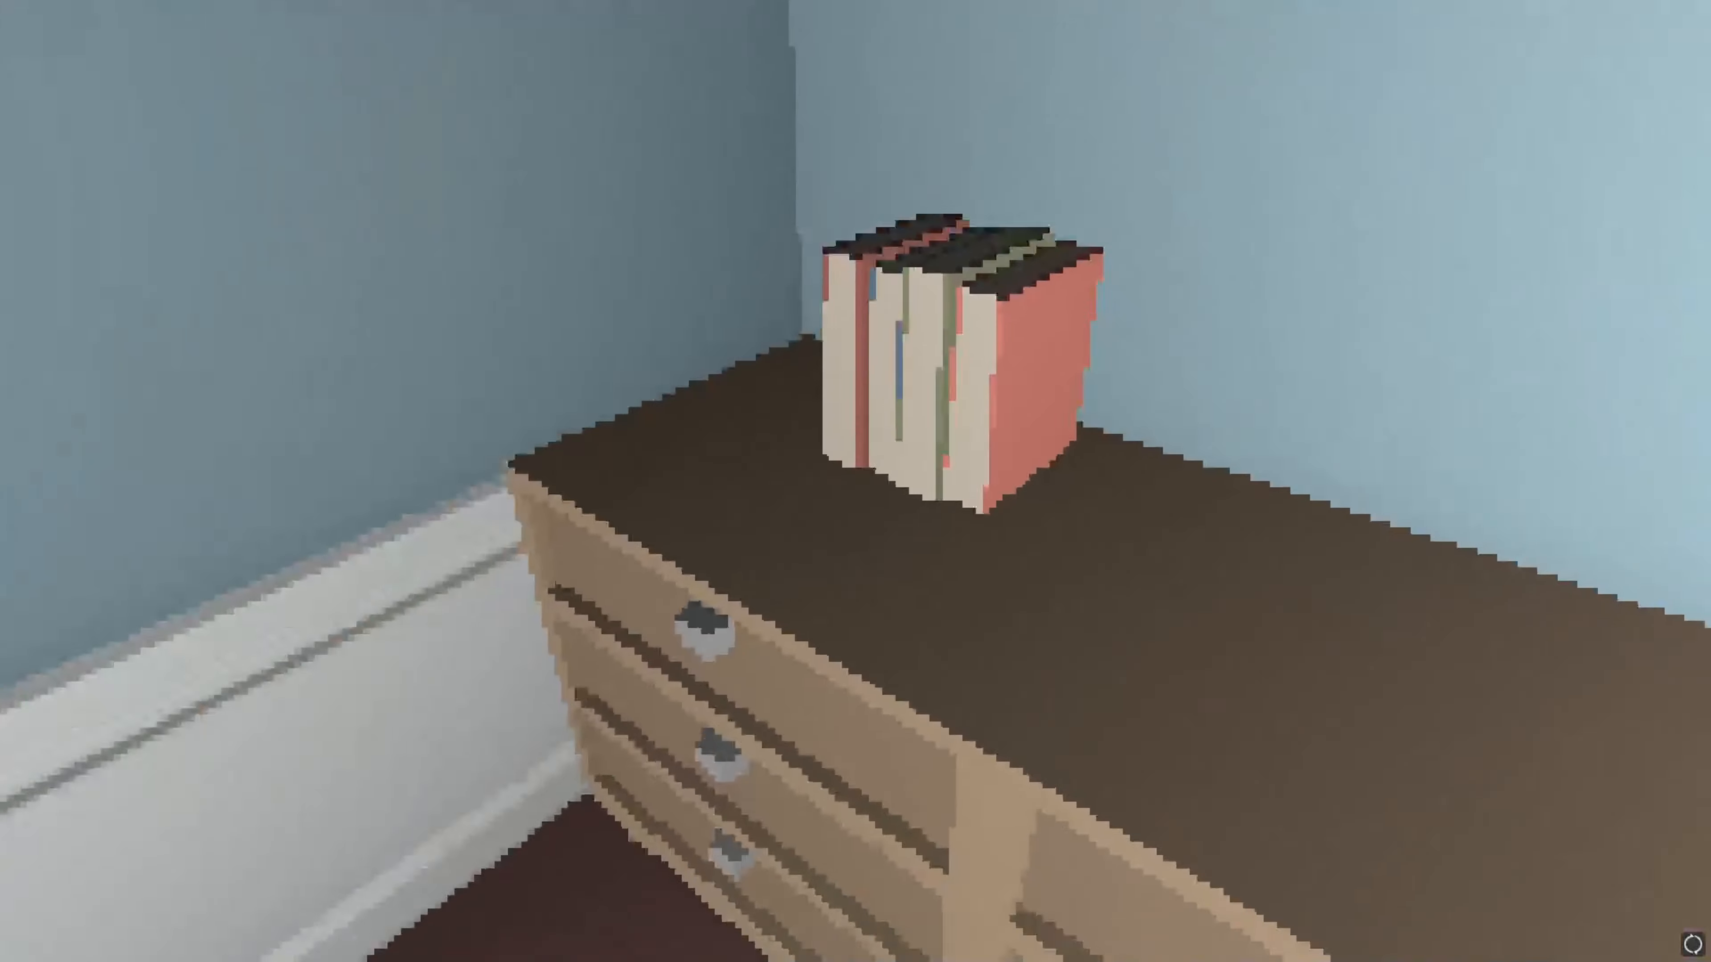
mouse_move(855, 481)
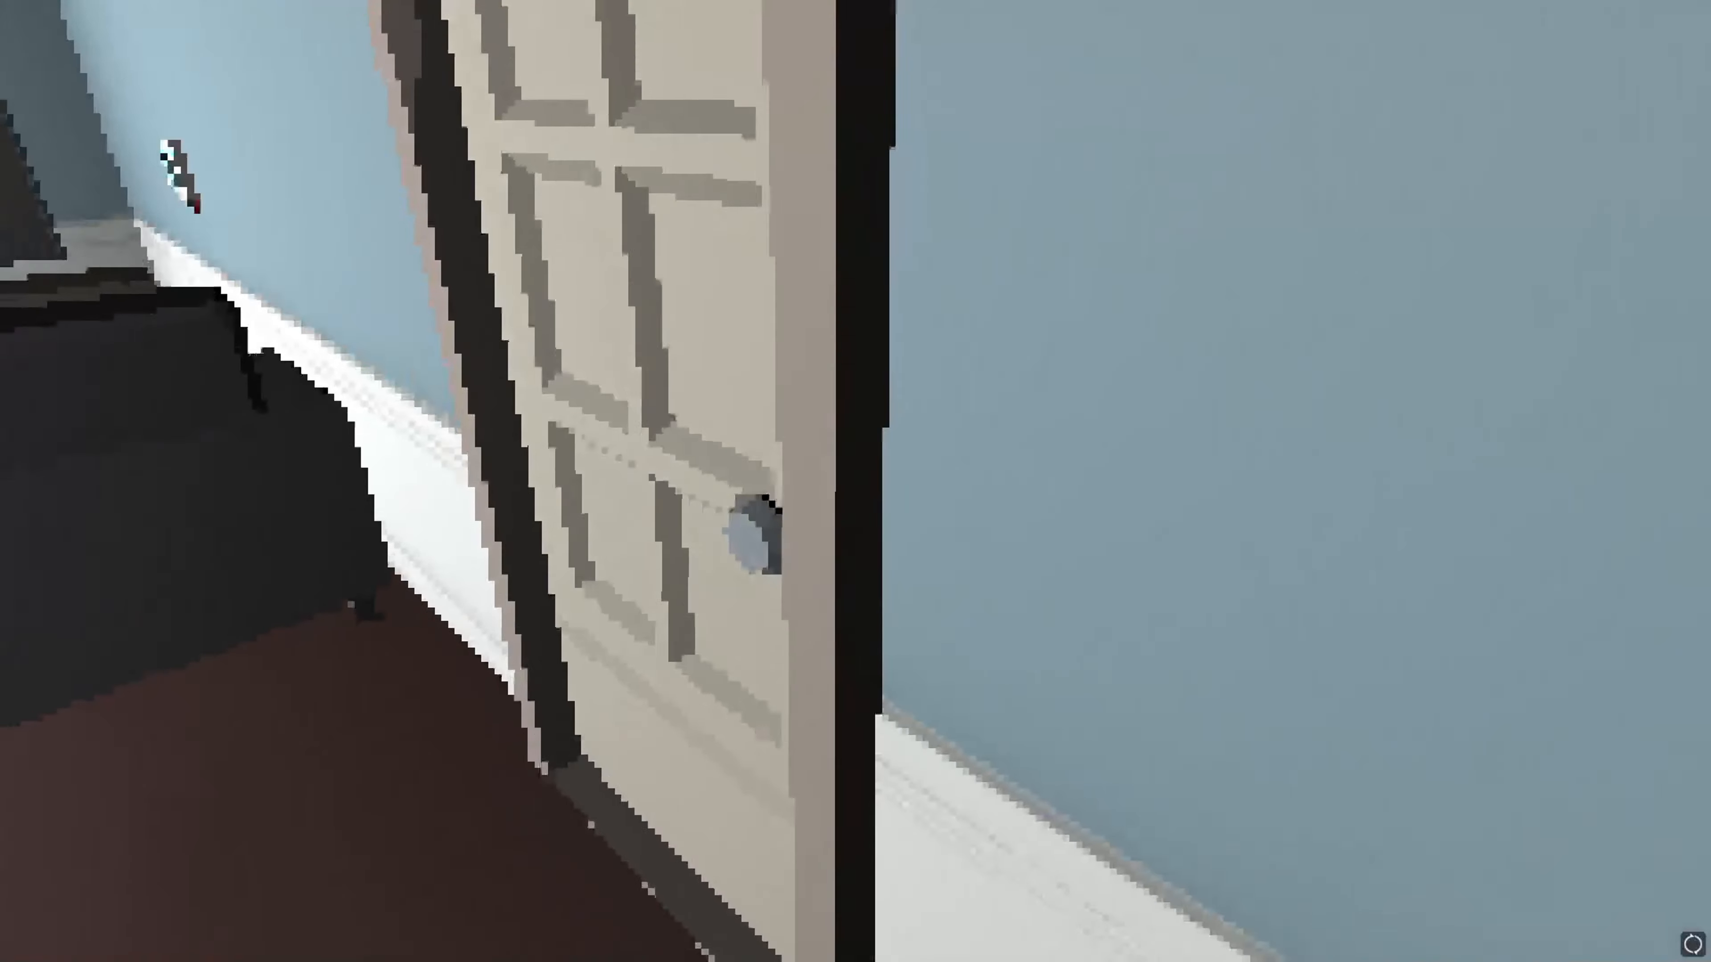
mouse_move(856, 481)
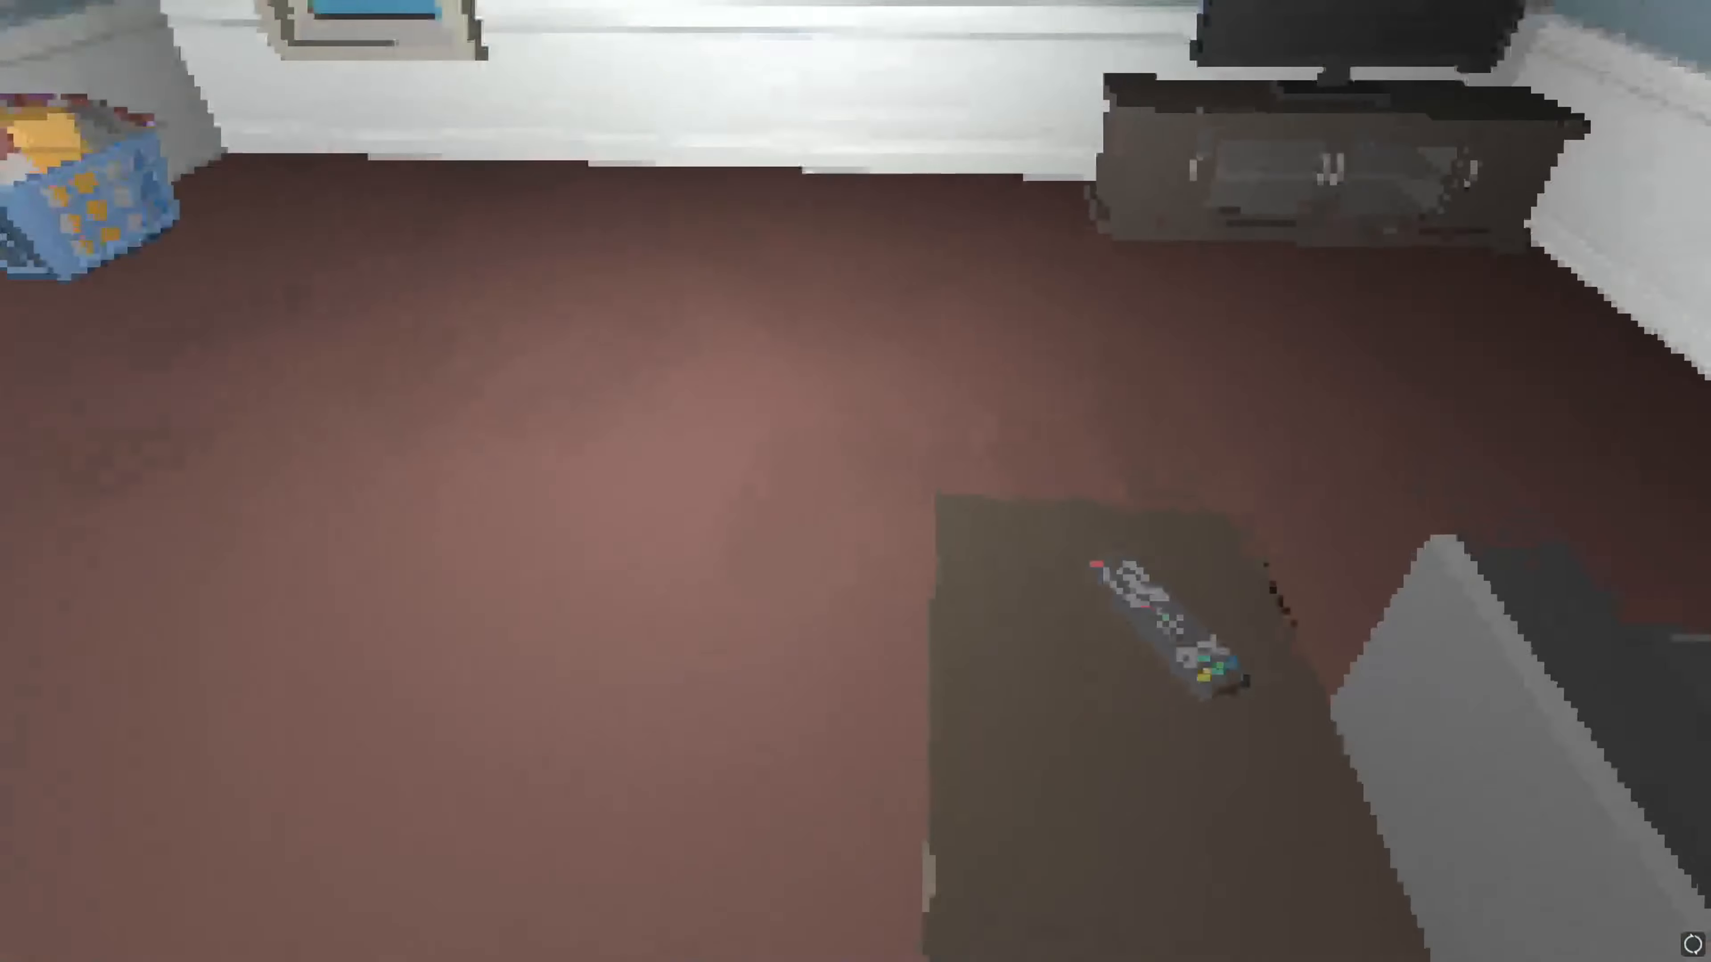
mouse_move(856, 481)
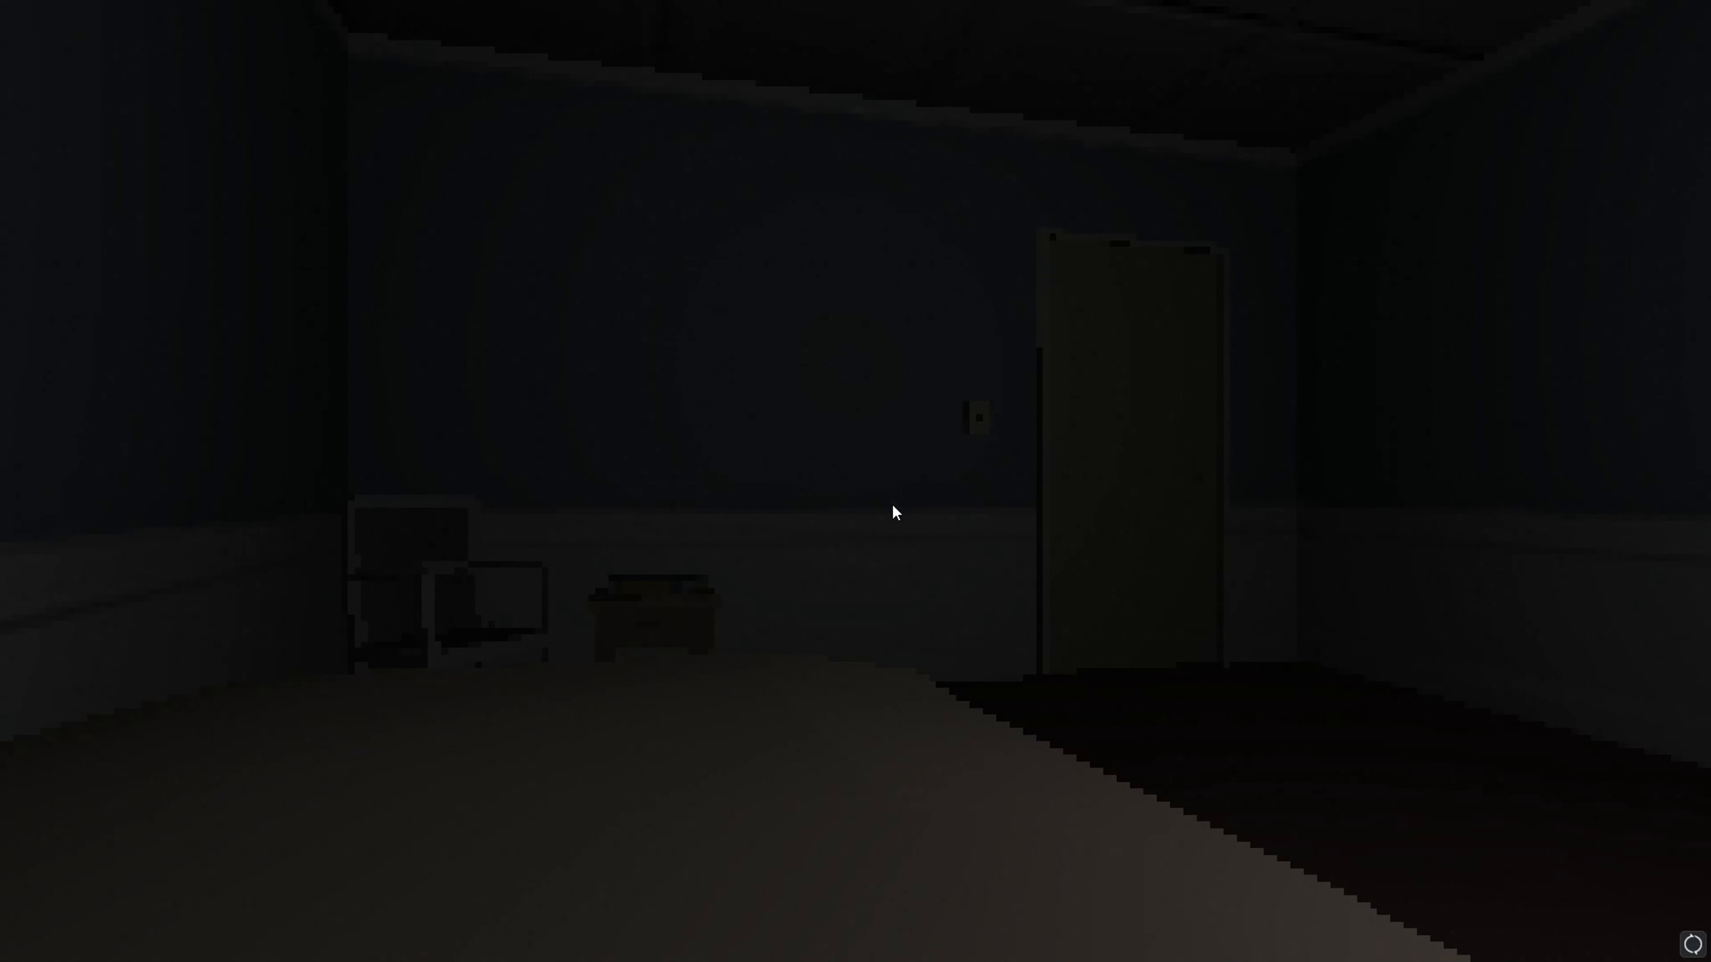
mouse_move(1032, 504)
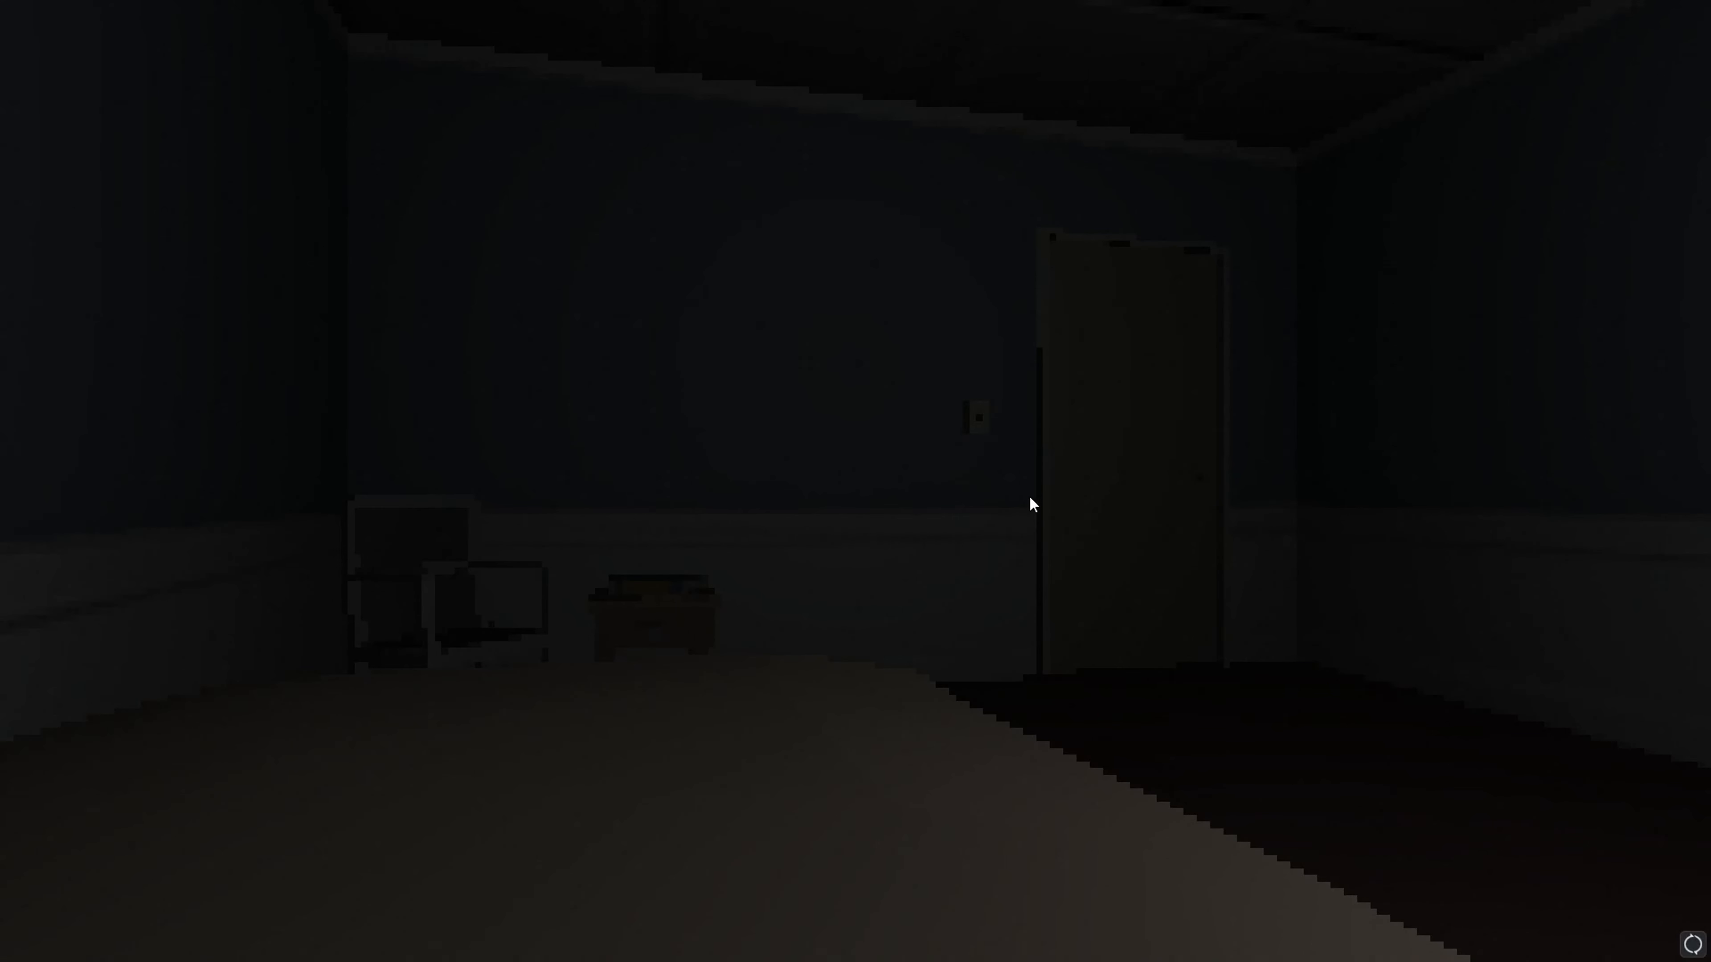
mouse_move(1036, 520)
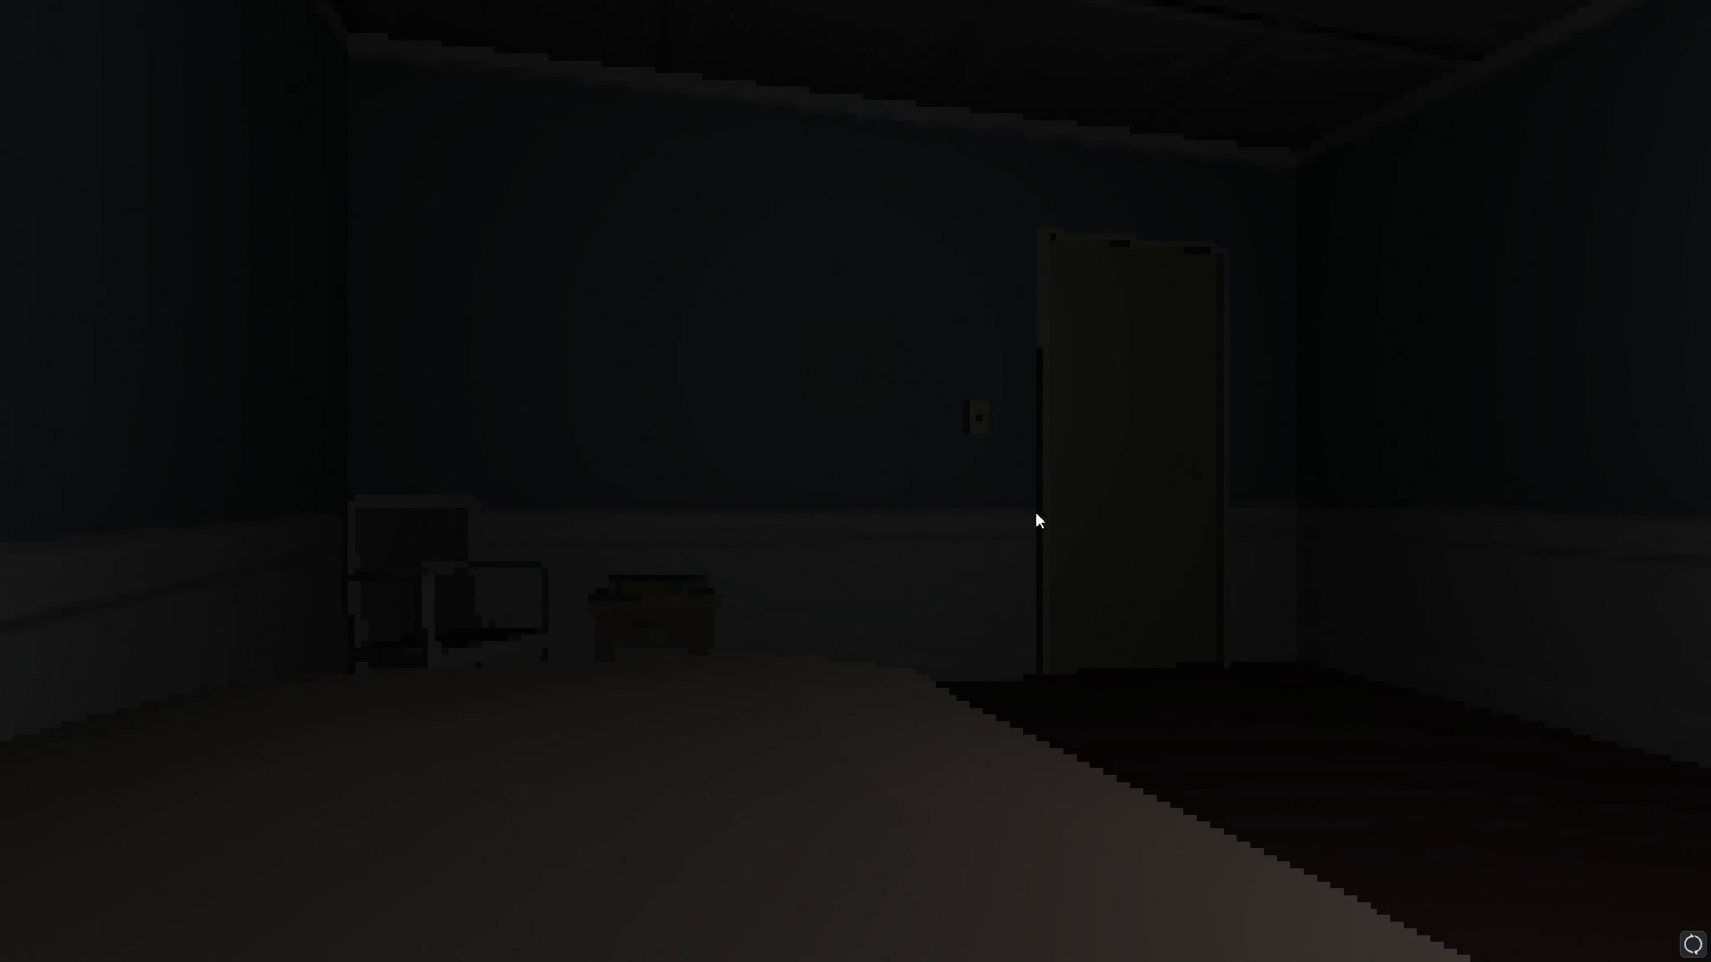
mouse_move(1171, 562)
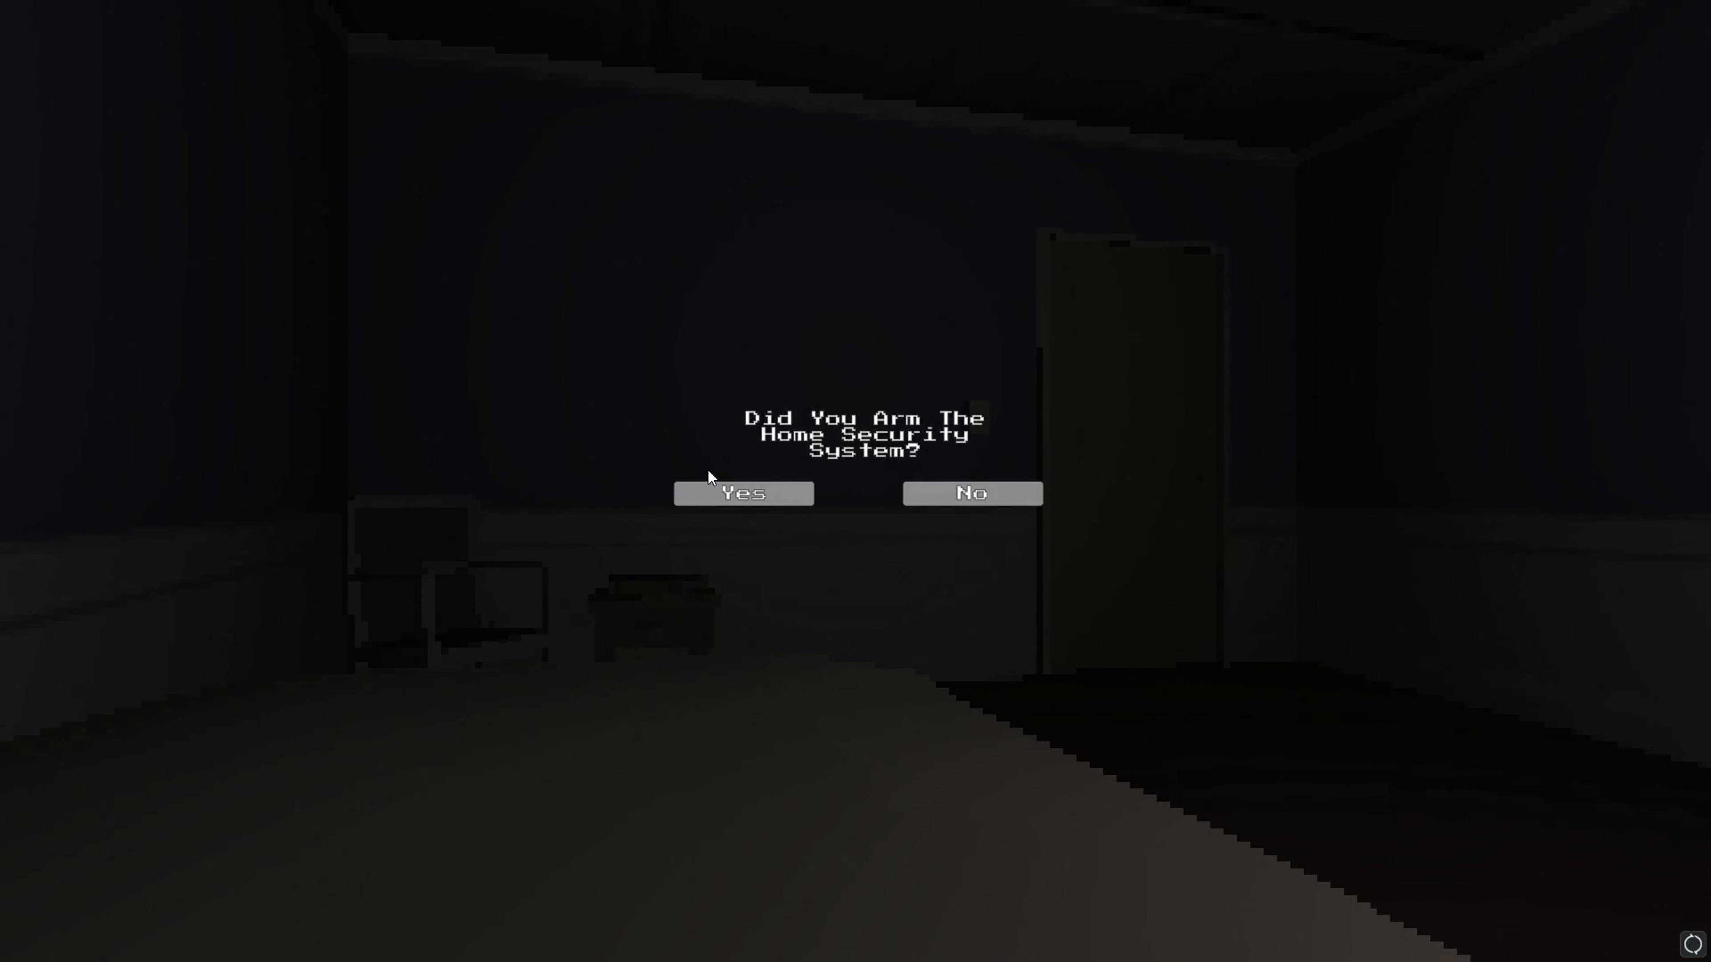
- Answer Yes to arming the home security system
click(742, 493)
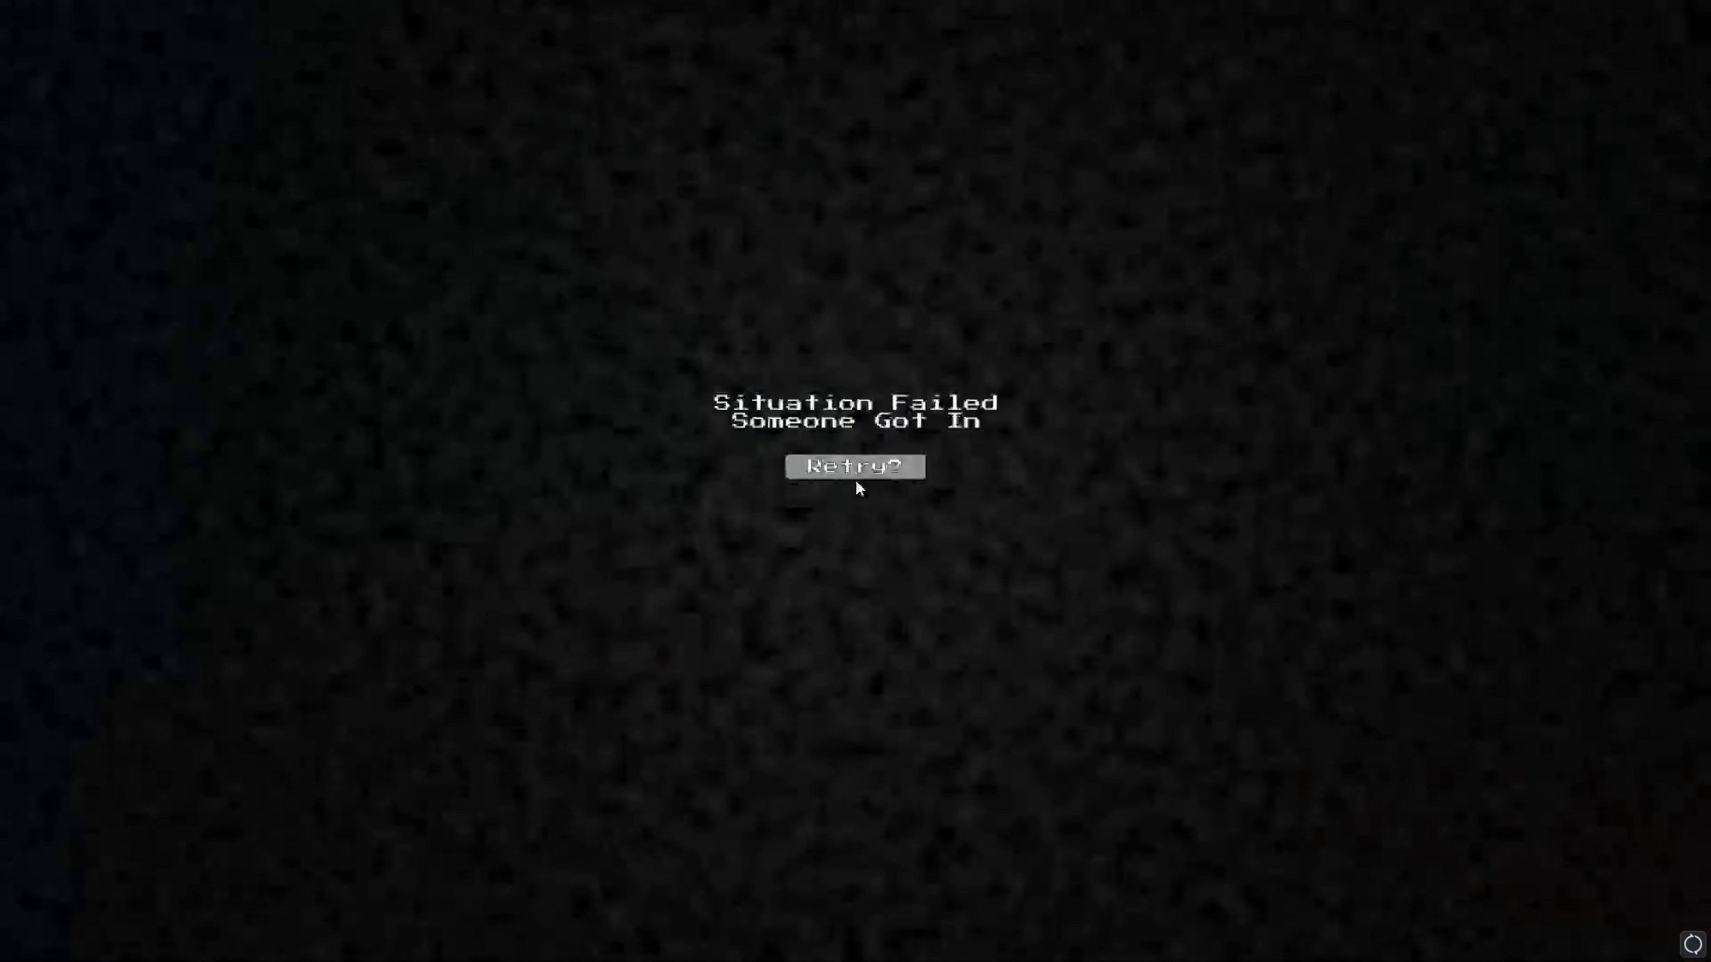
click(855, 466)
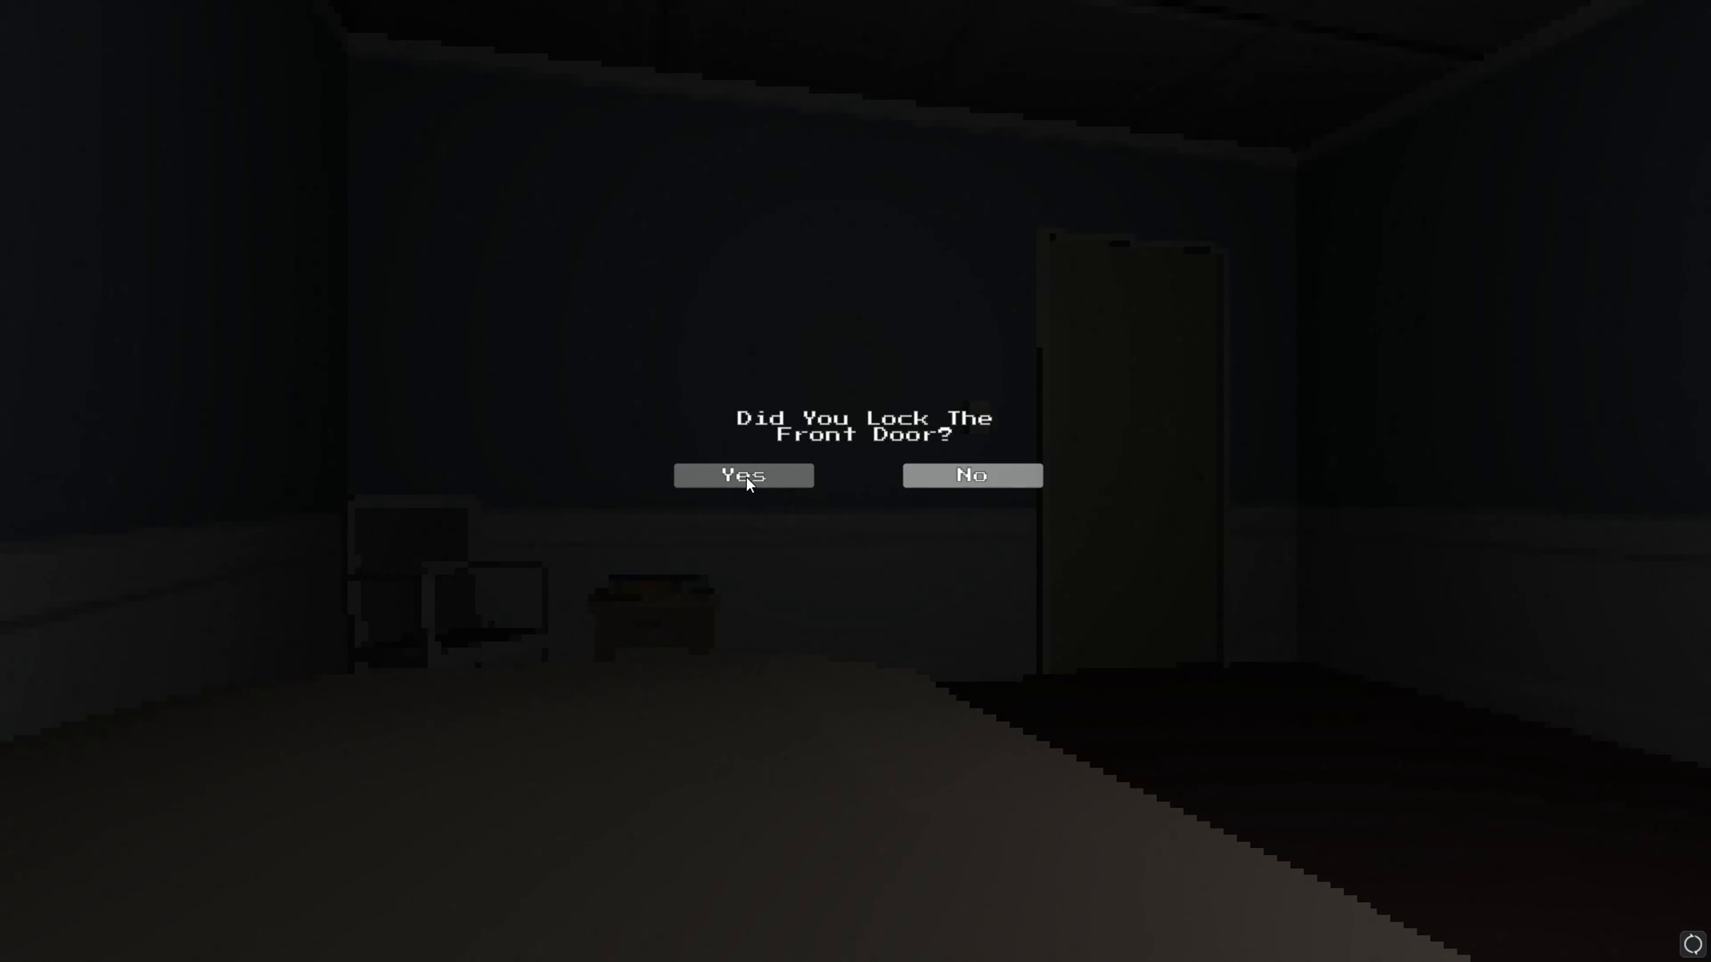
mouse_move(880, 499)
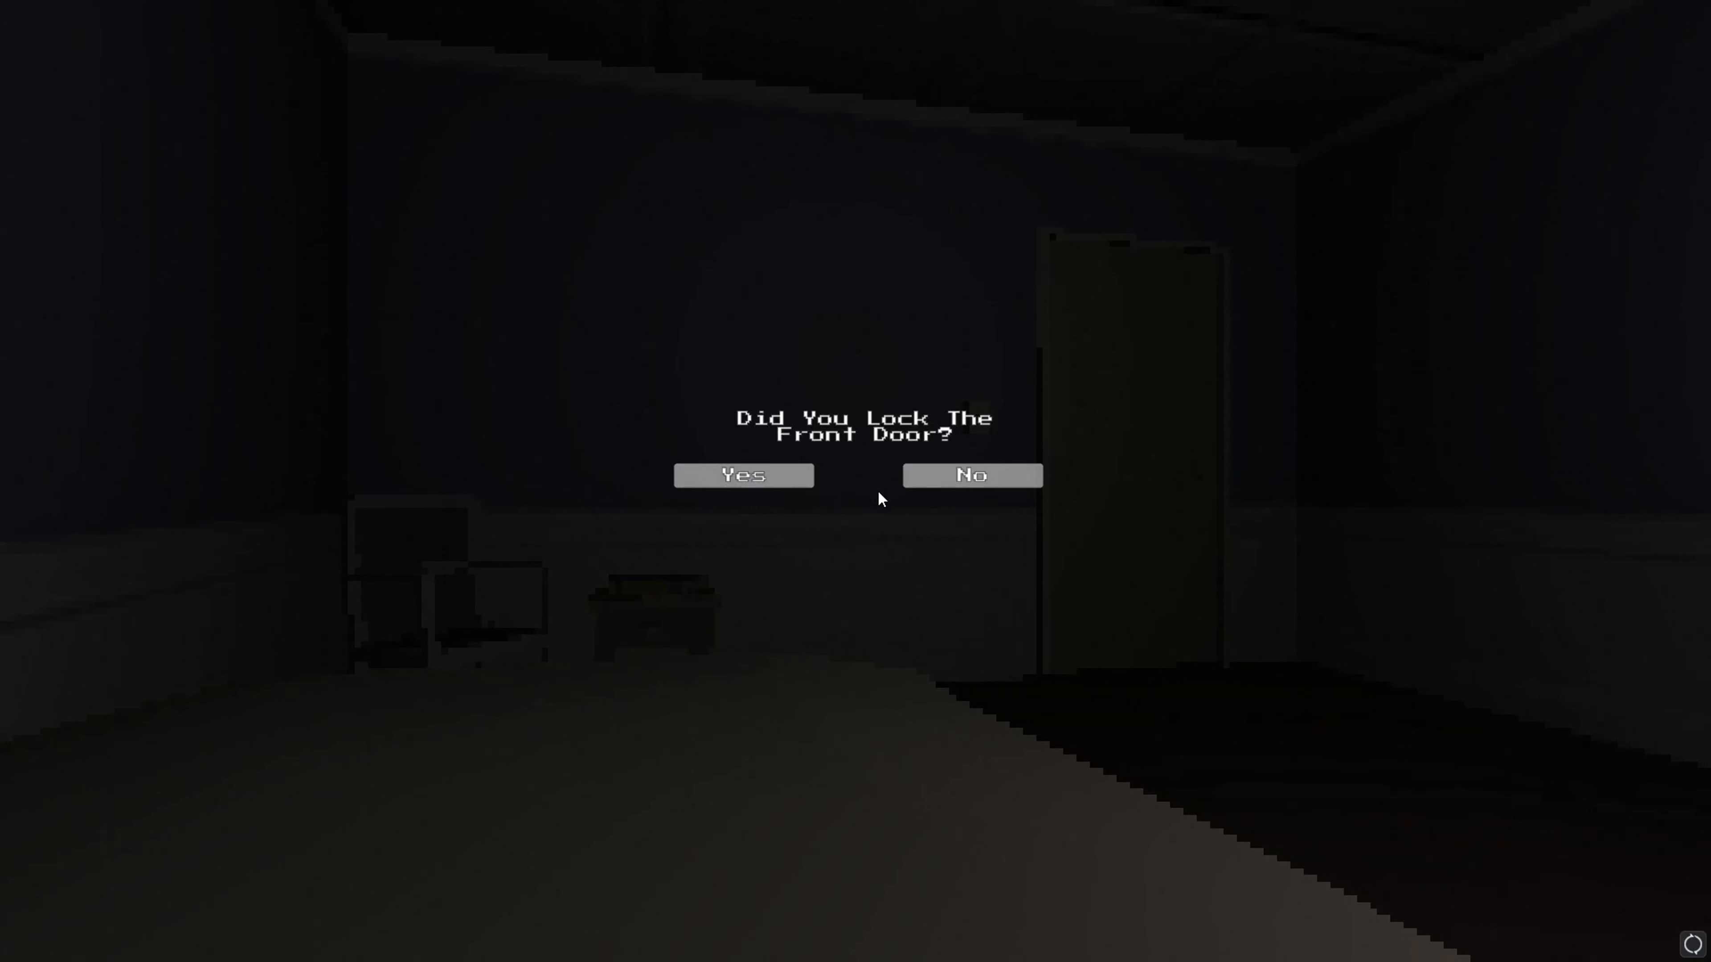
mouse_move(750, 496)
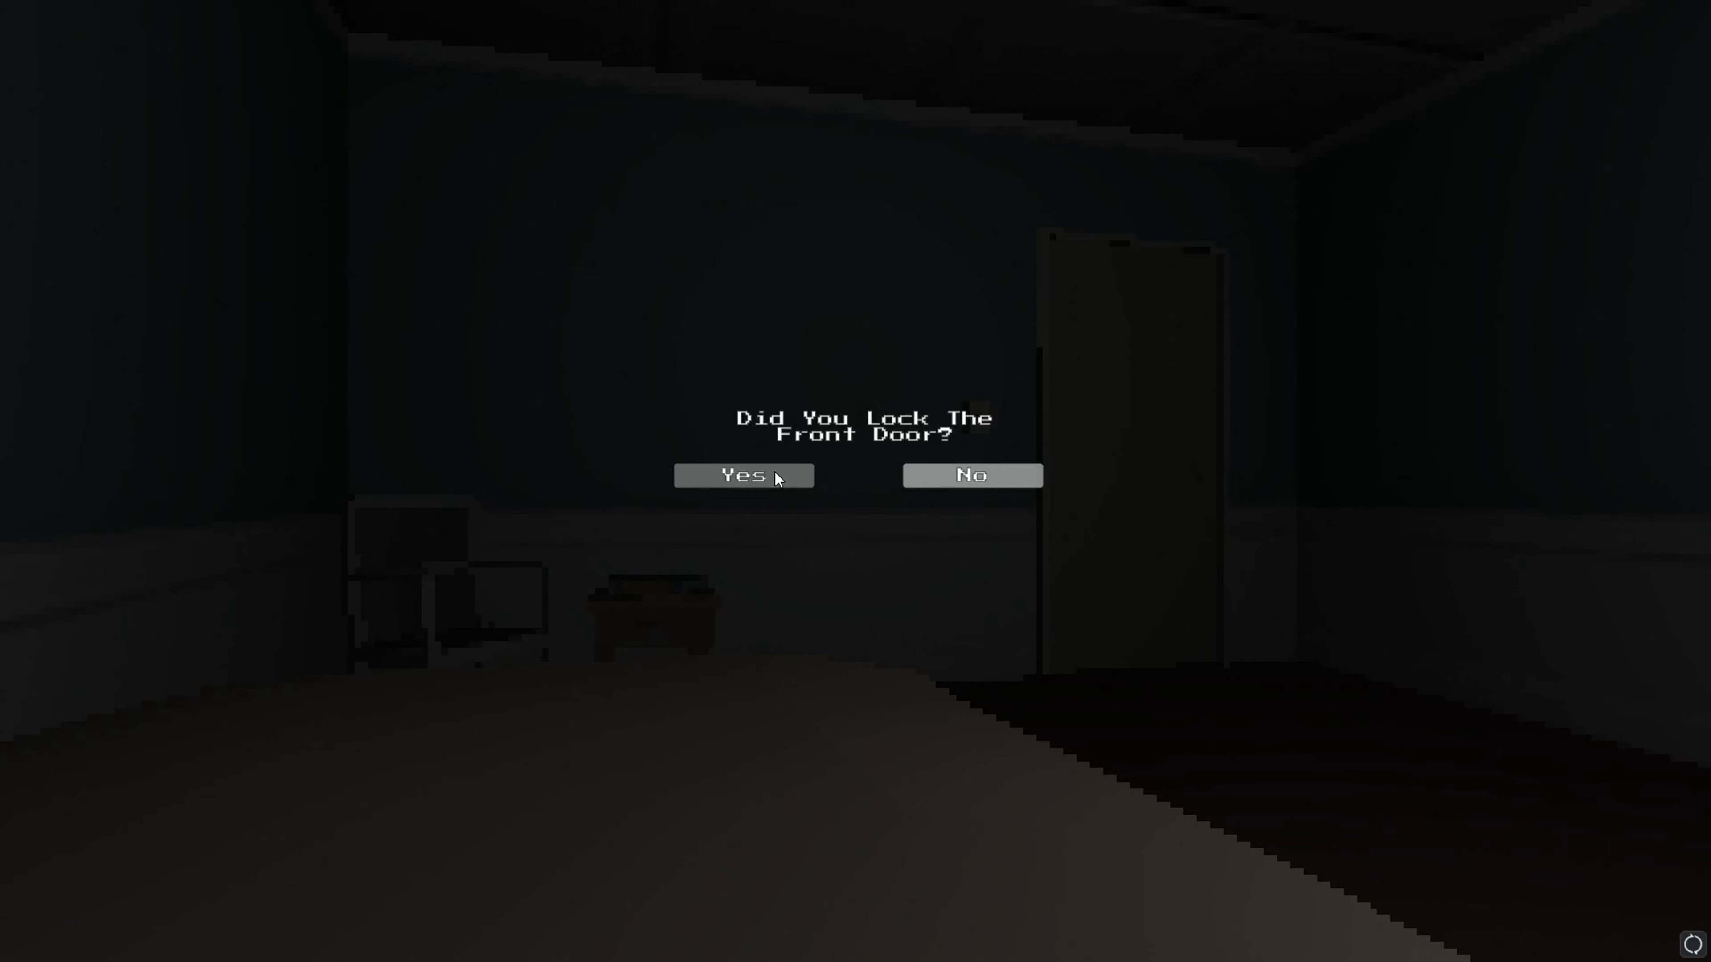
mouse_move(970, 481)
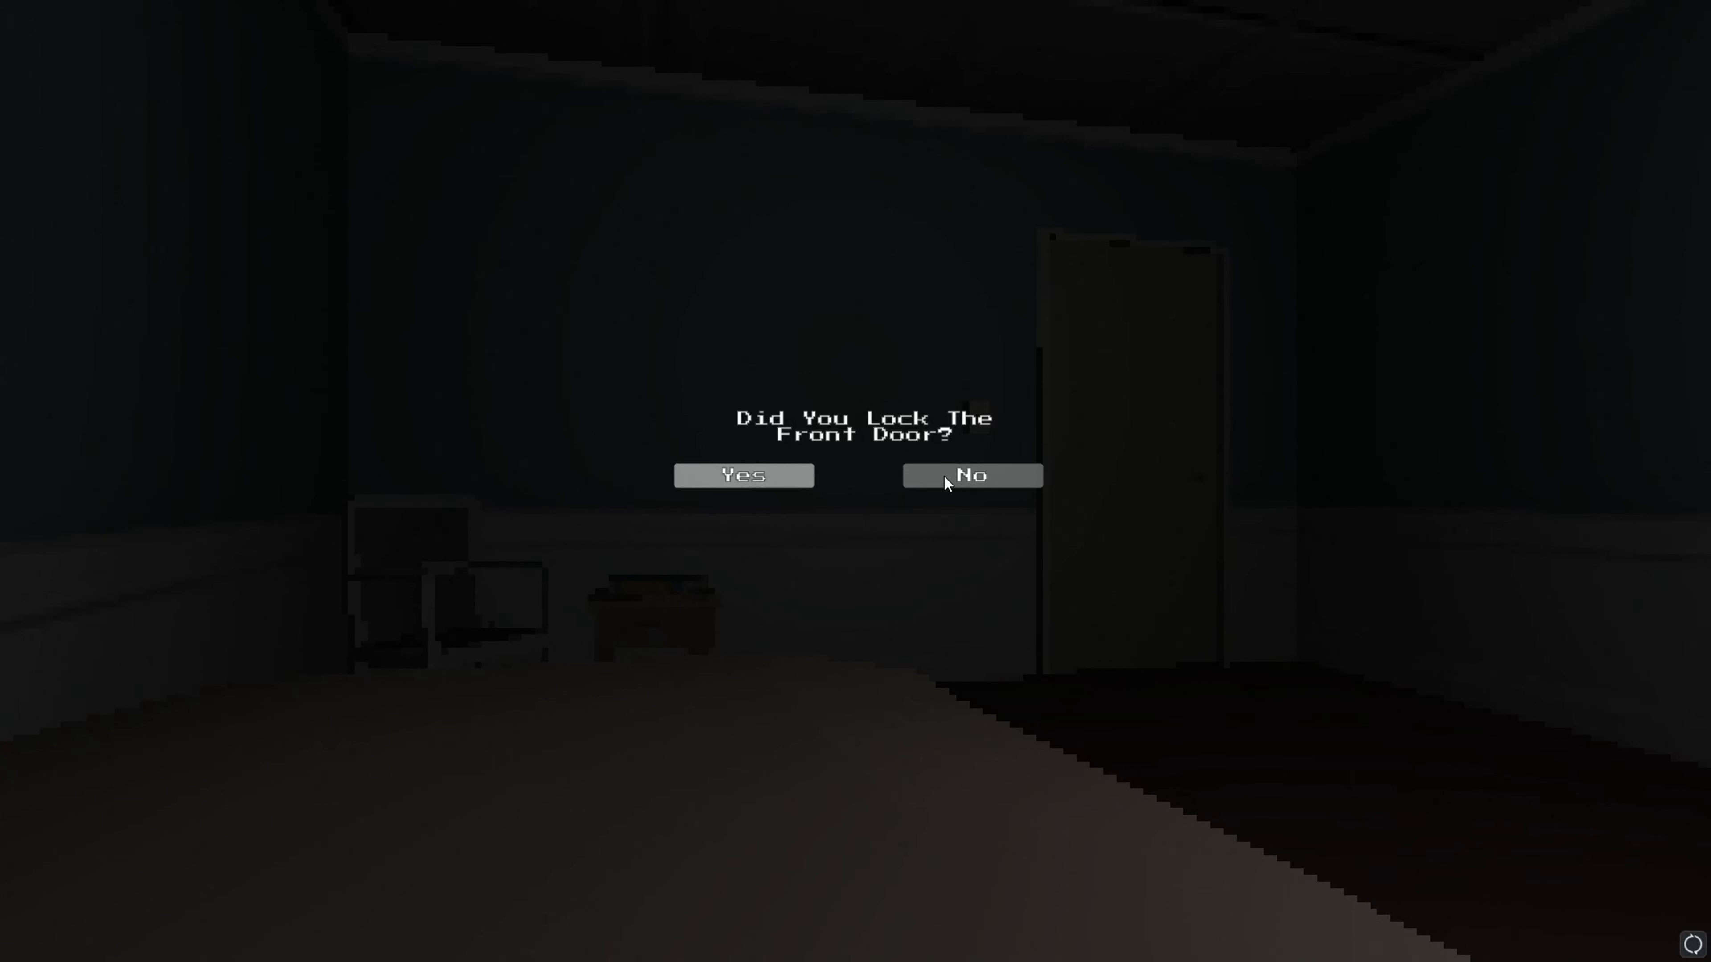
- Answer the bedtime checklist: No to locking the door, Yes to window and security, then the knives question
click(968, 475)
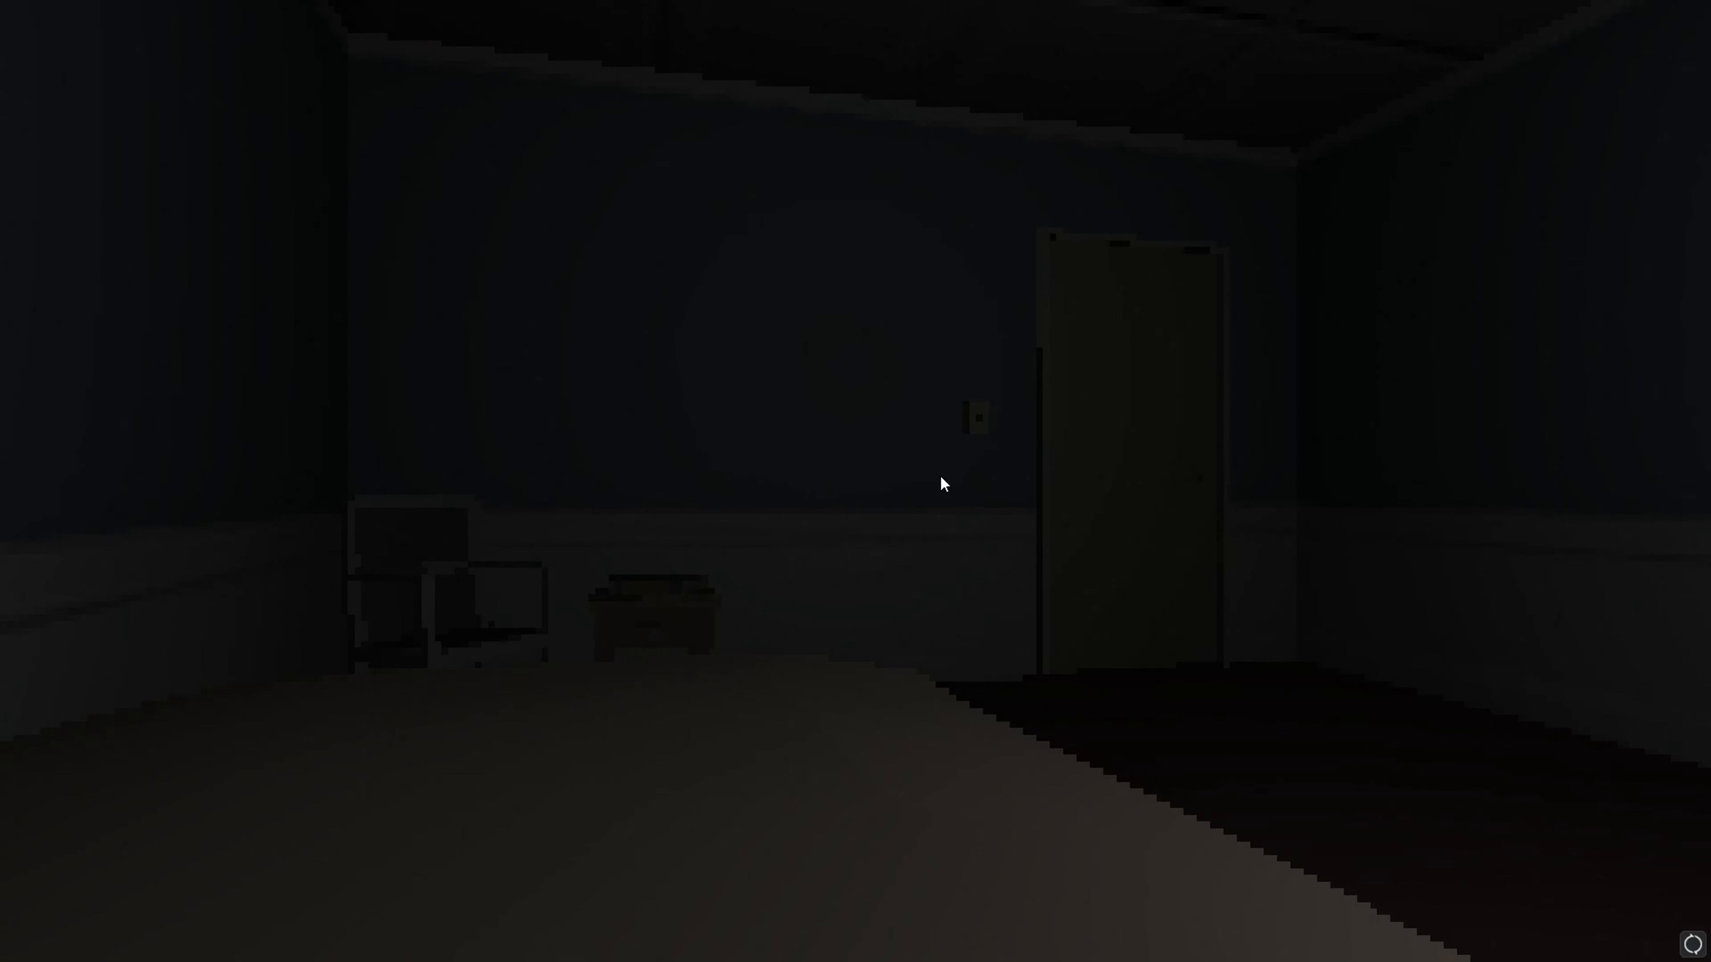
mouse_move(693, 530)
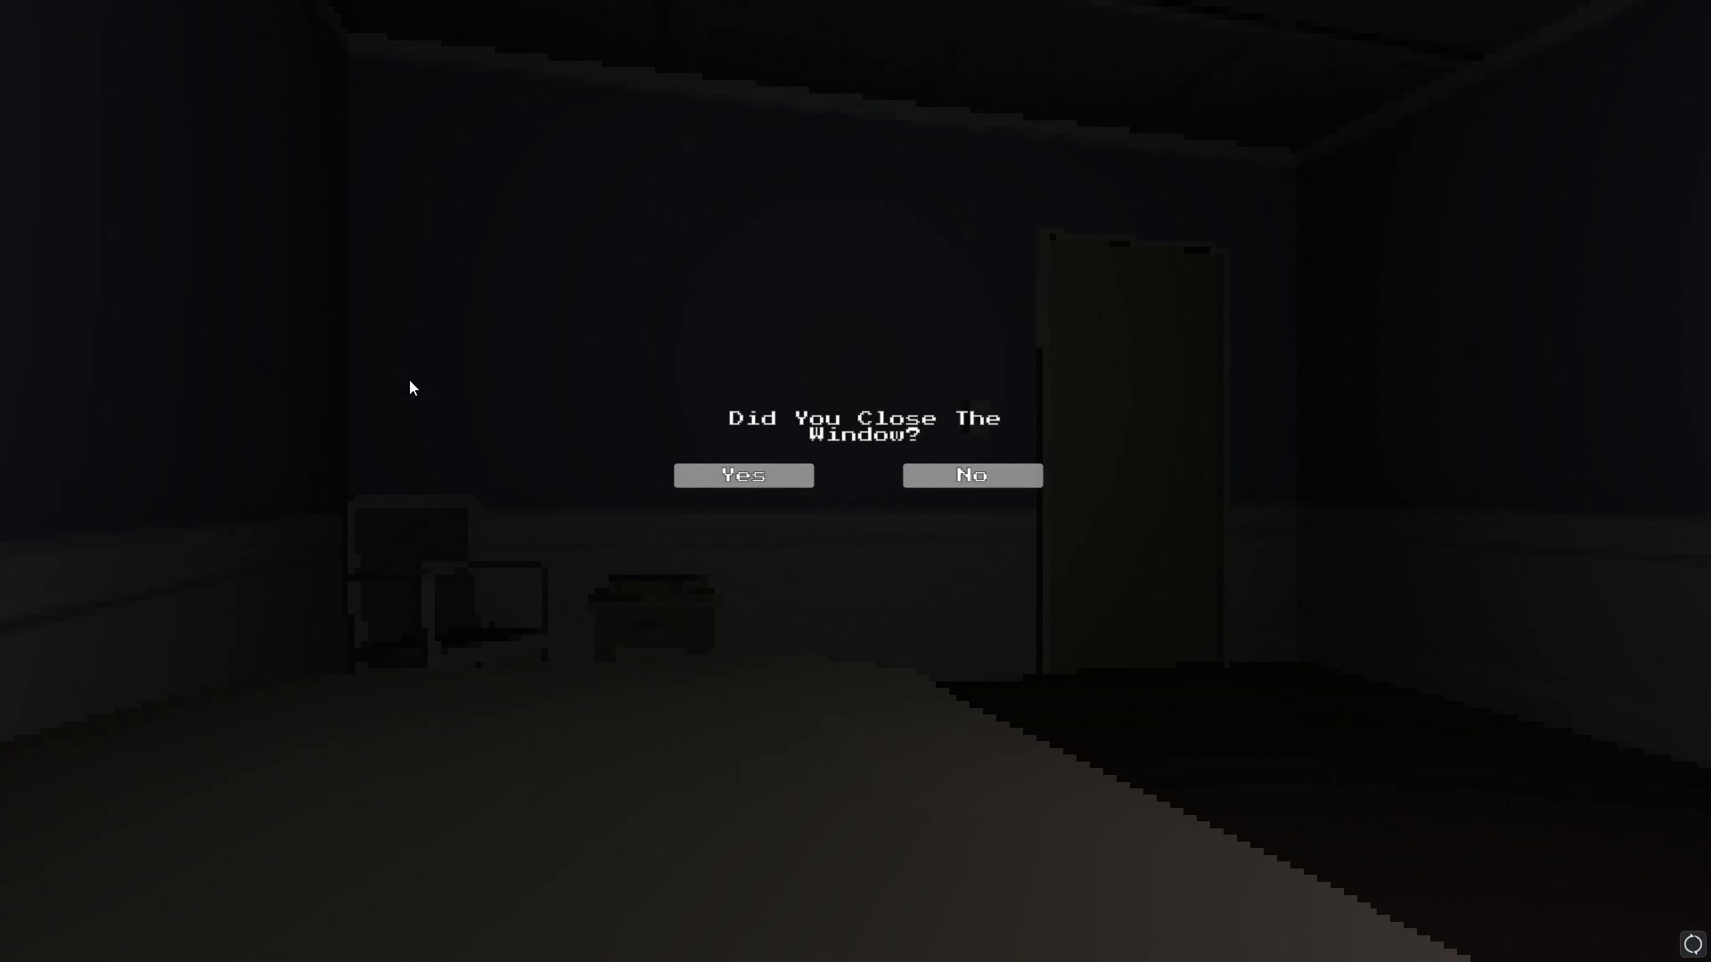
click(742, 474)
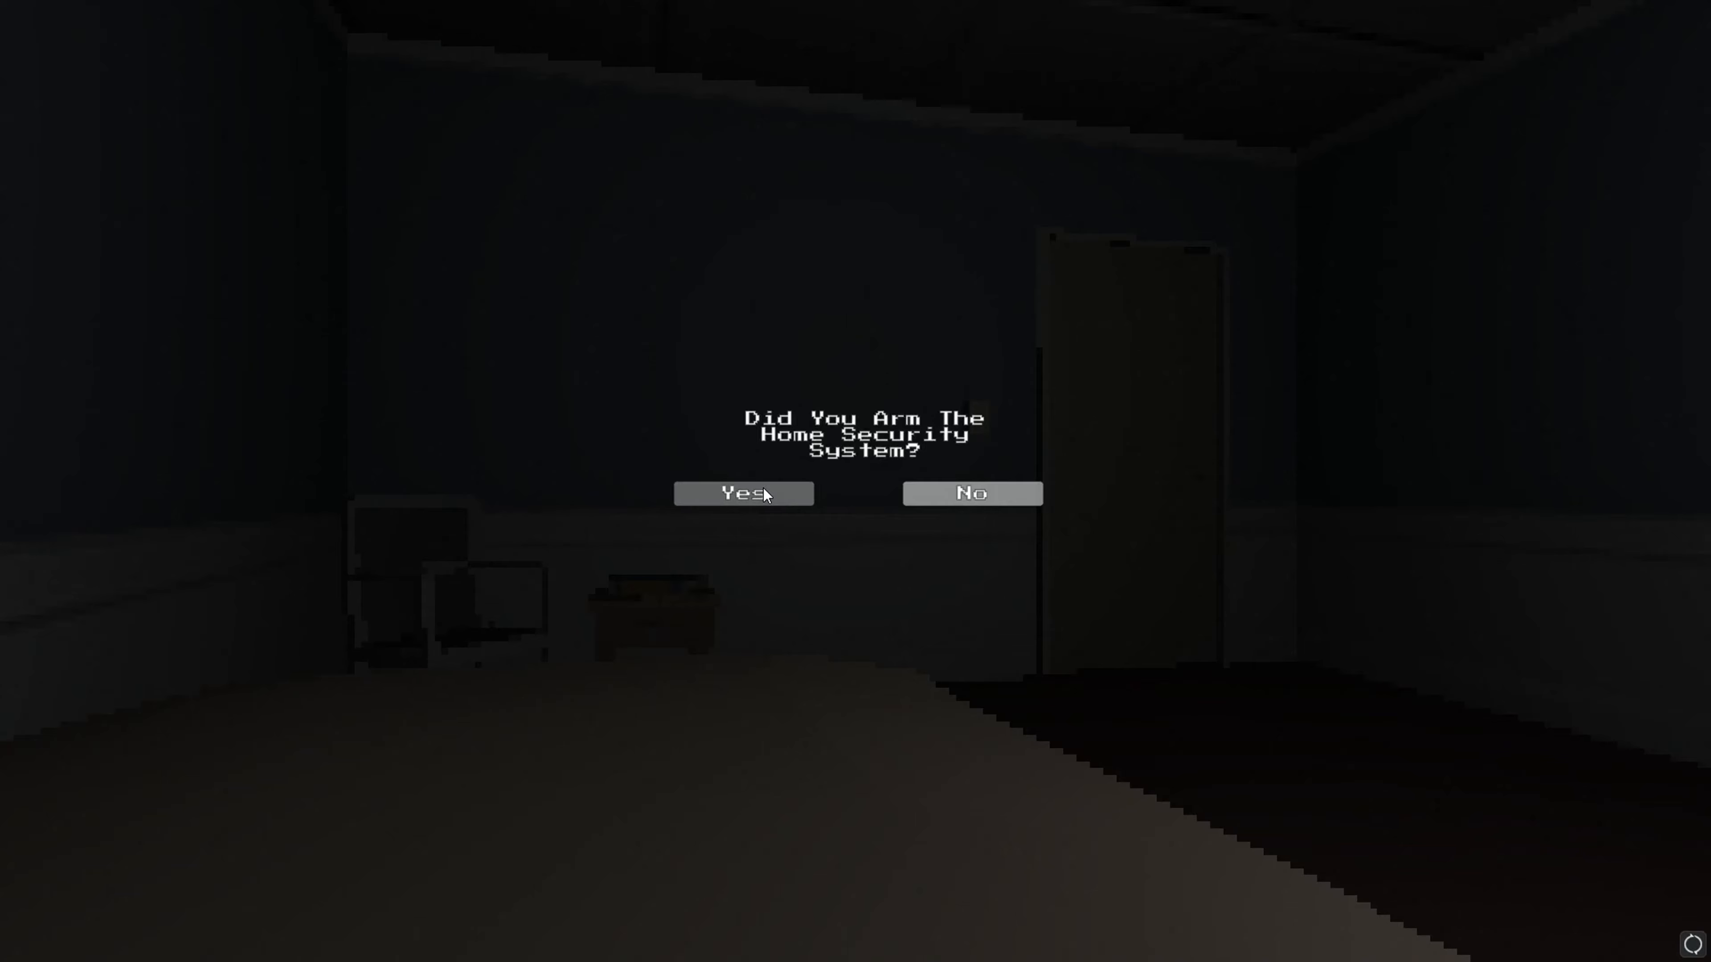
click(742, 493)
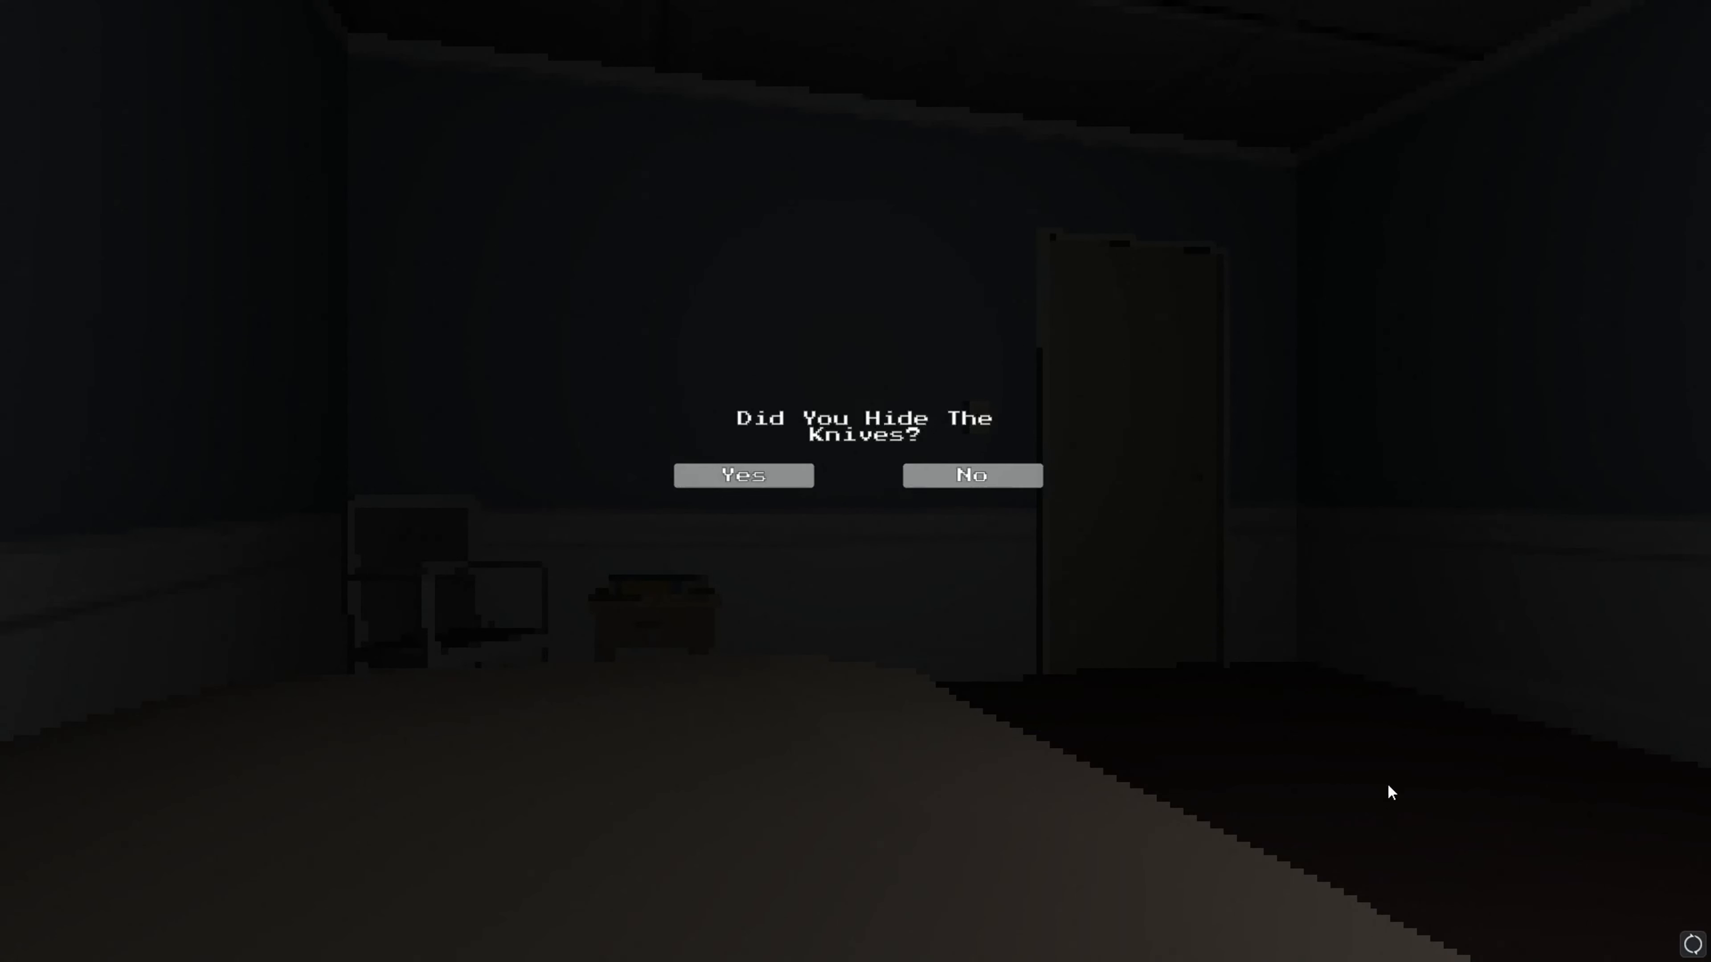
click(970, 475)
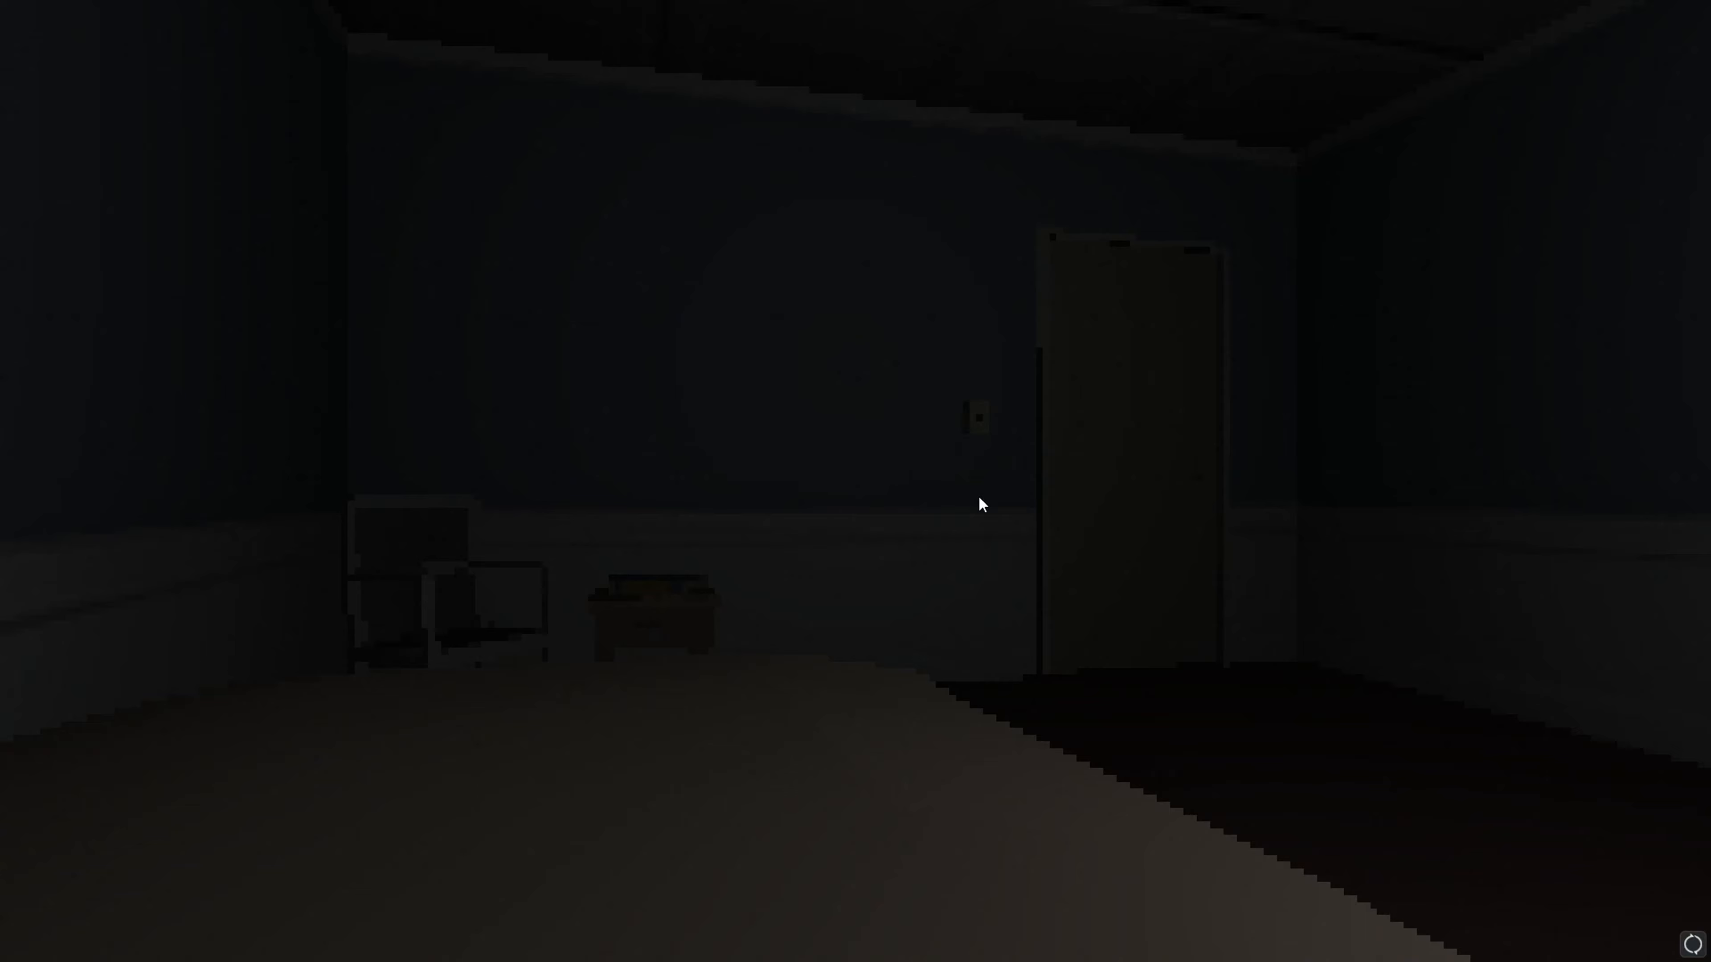
mouse_move(993, 495)
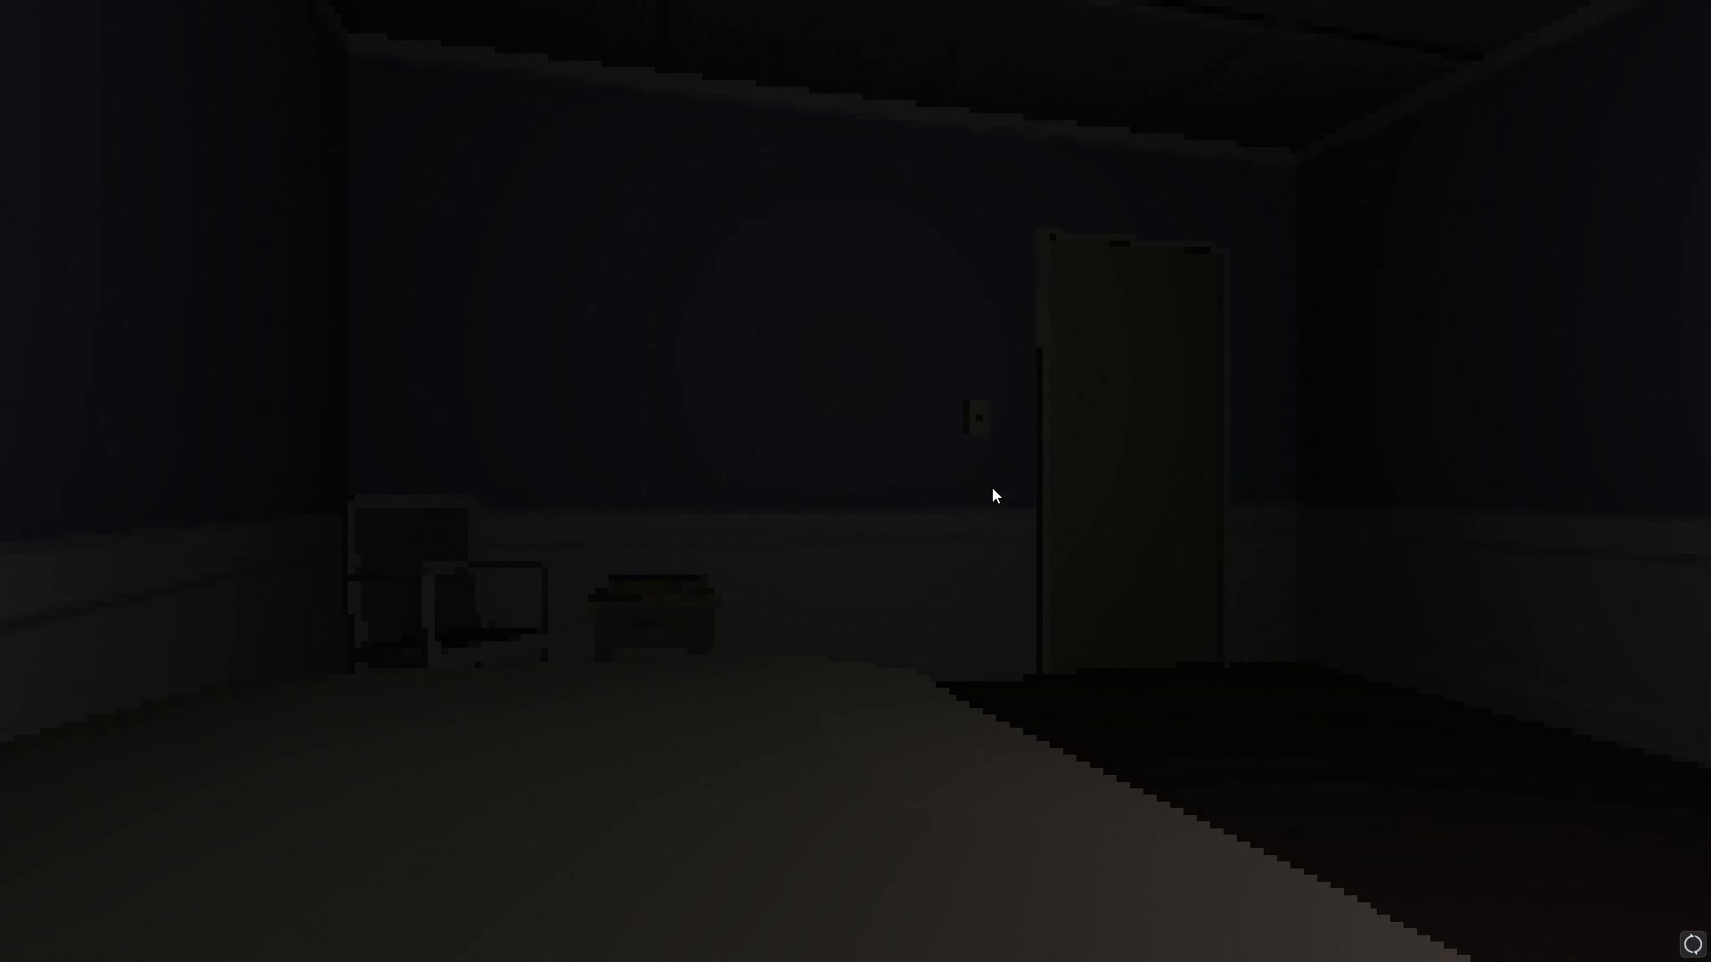
mouse_move(1526, 395)
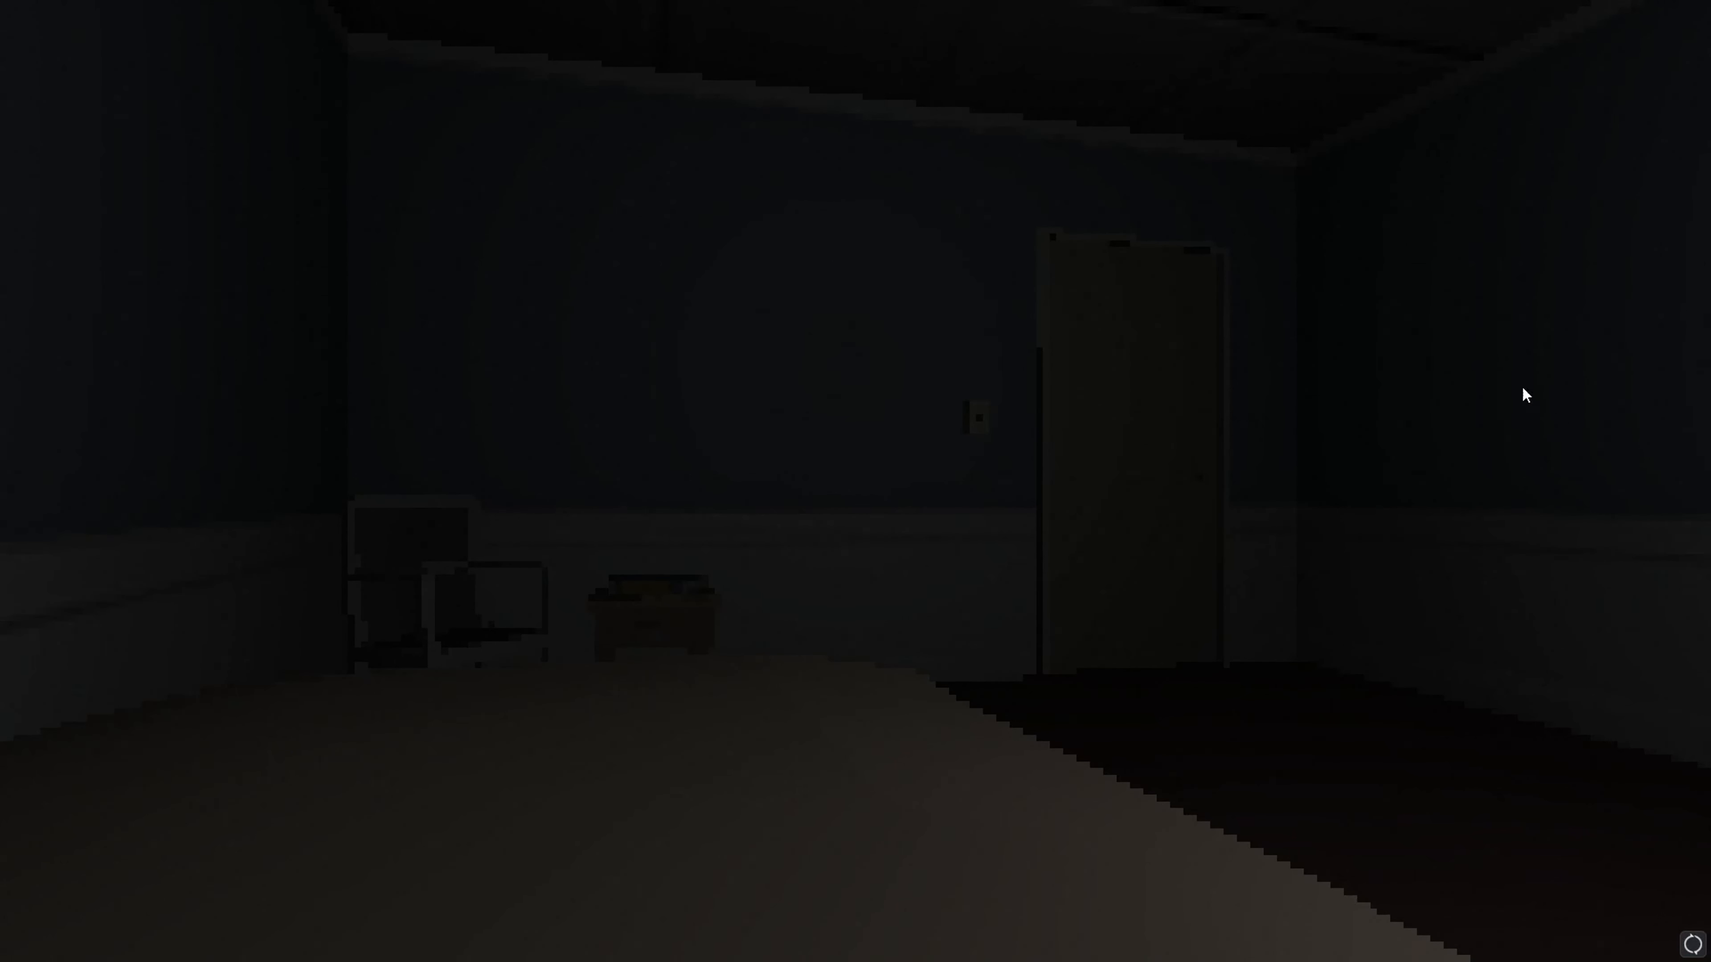
mouse_move(325, 480)
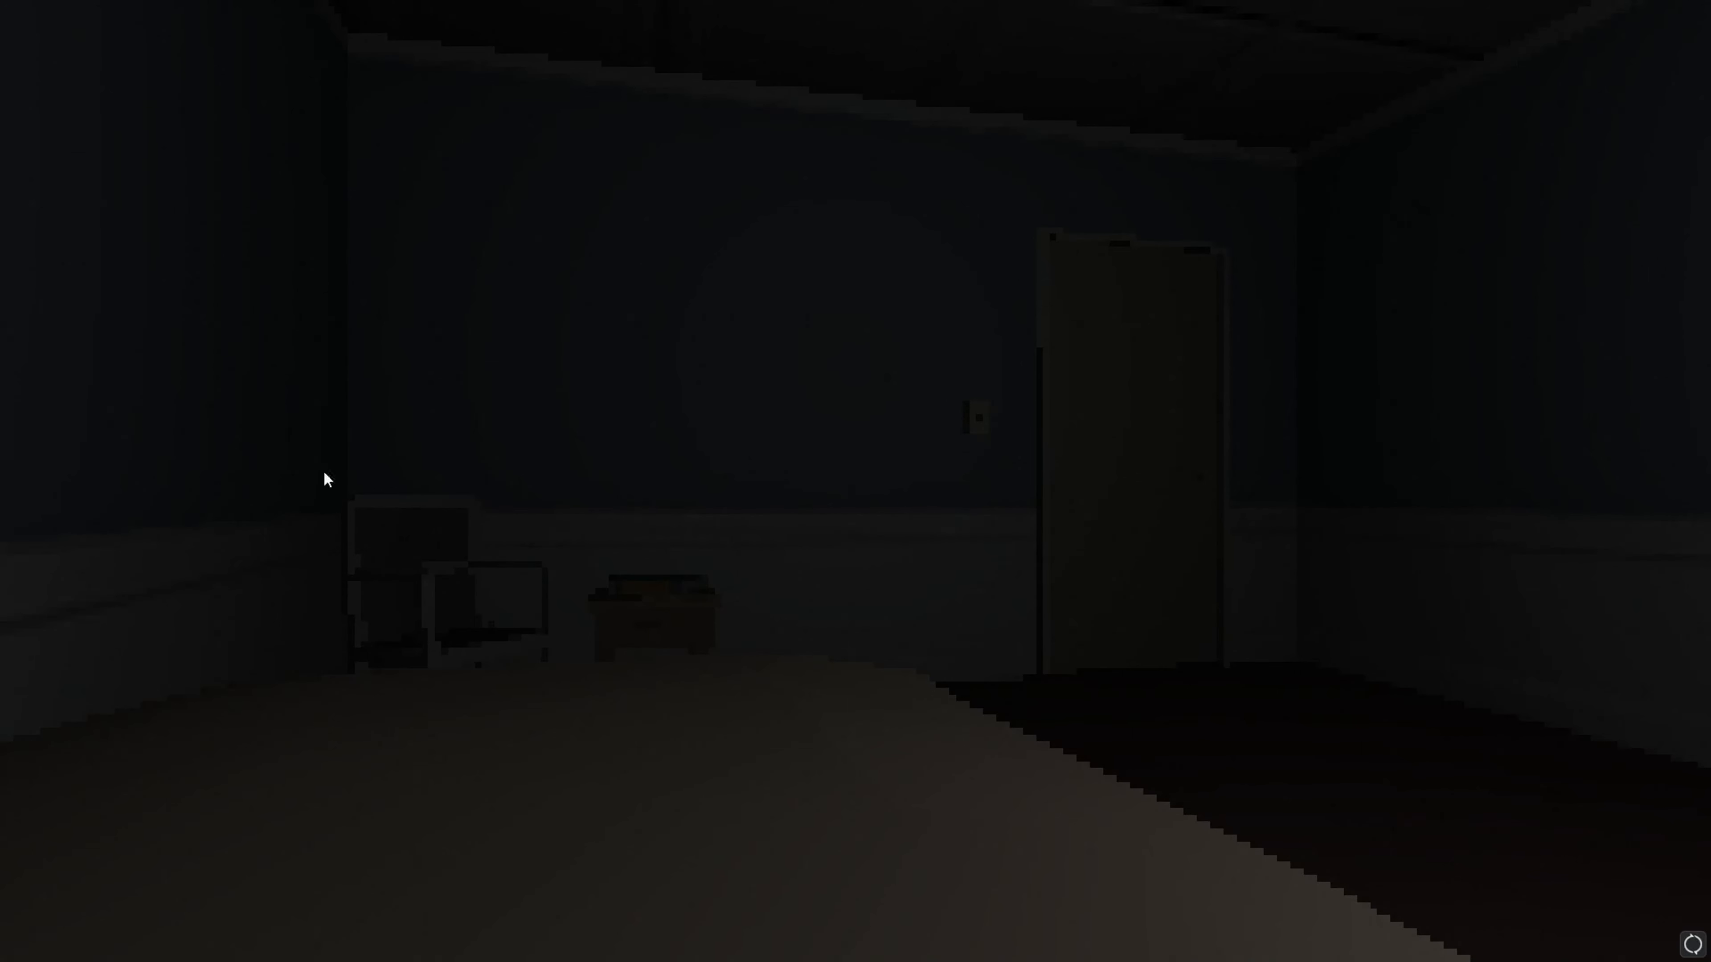
mouse_move(1633, 638)
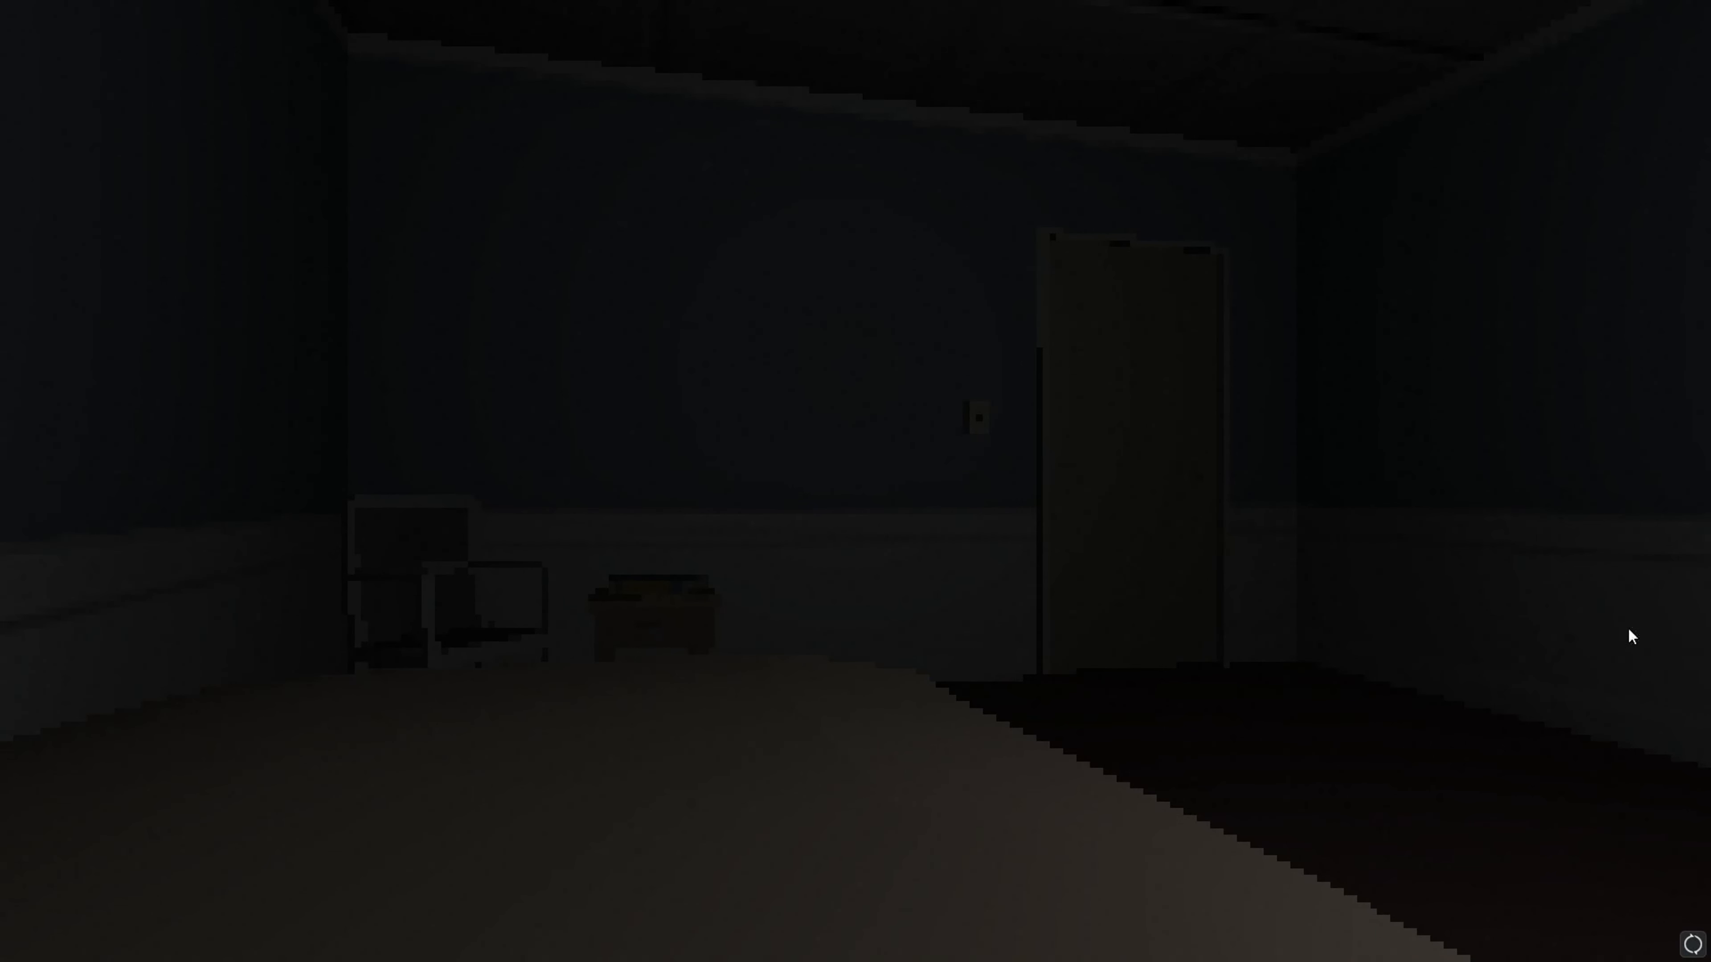
mouse_move(548, 524)
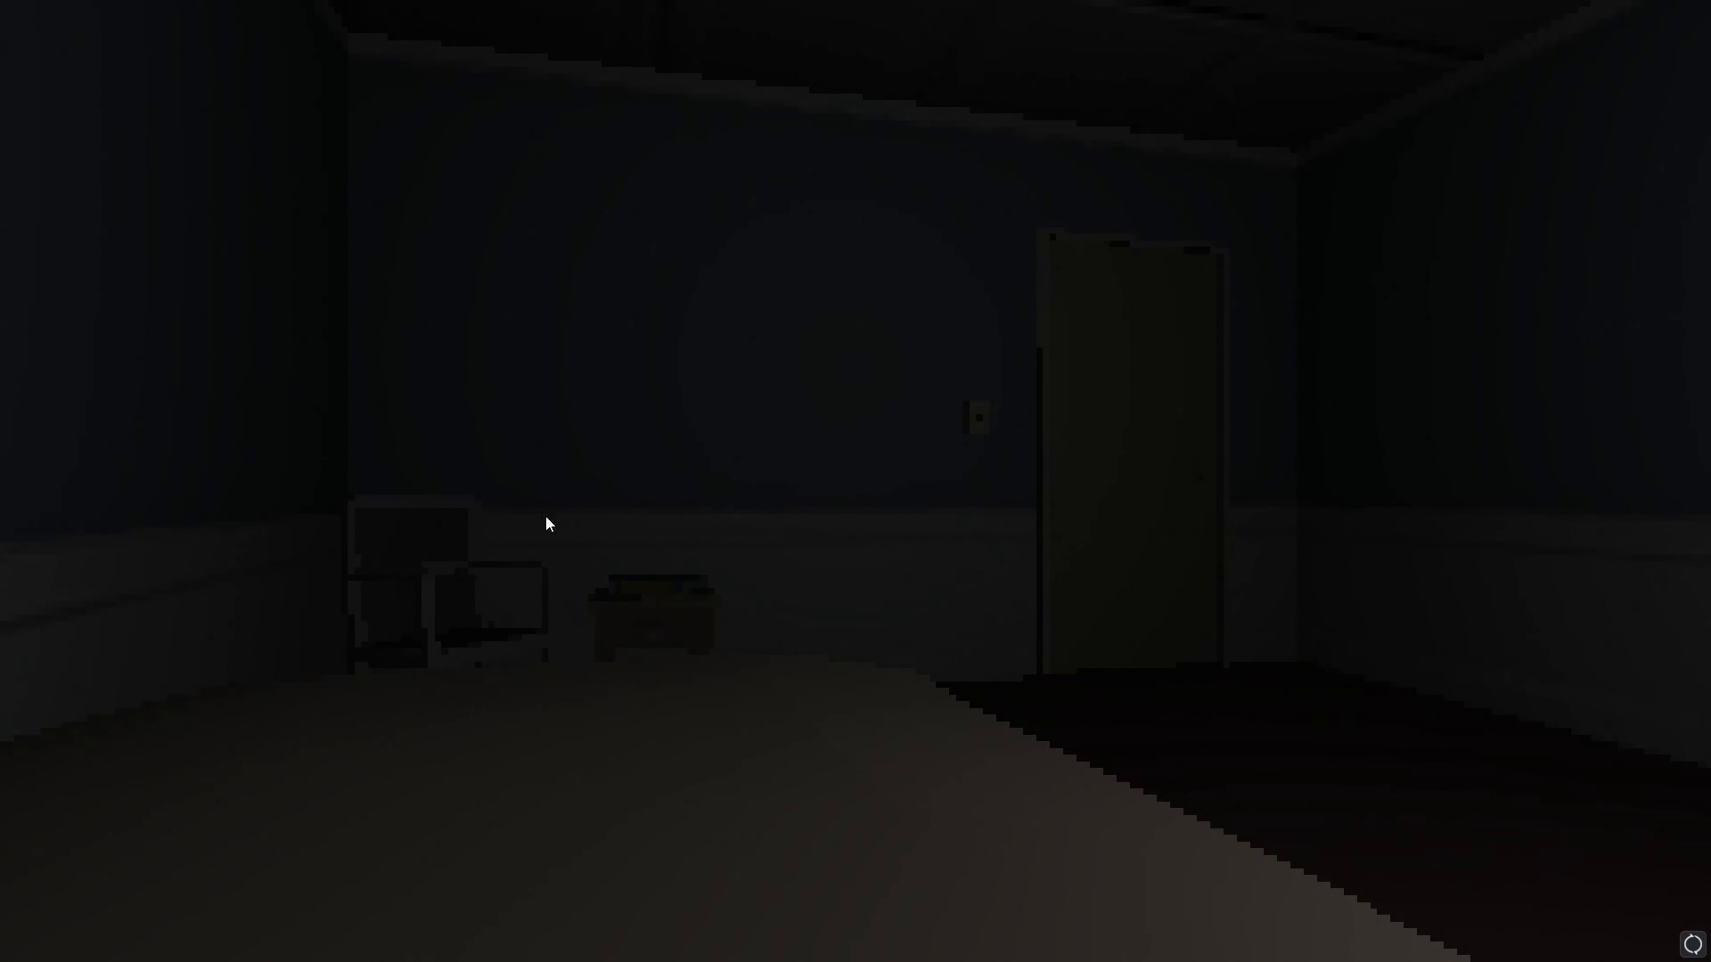
mouse_move(951, 458)
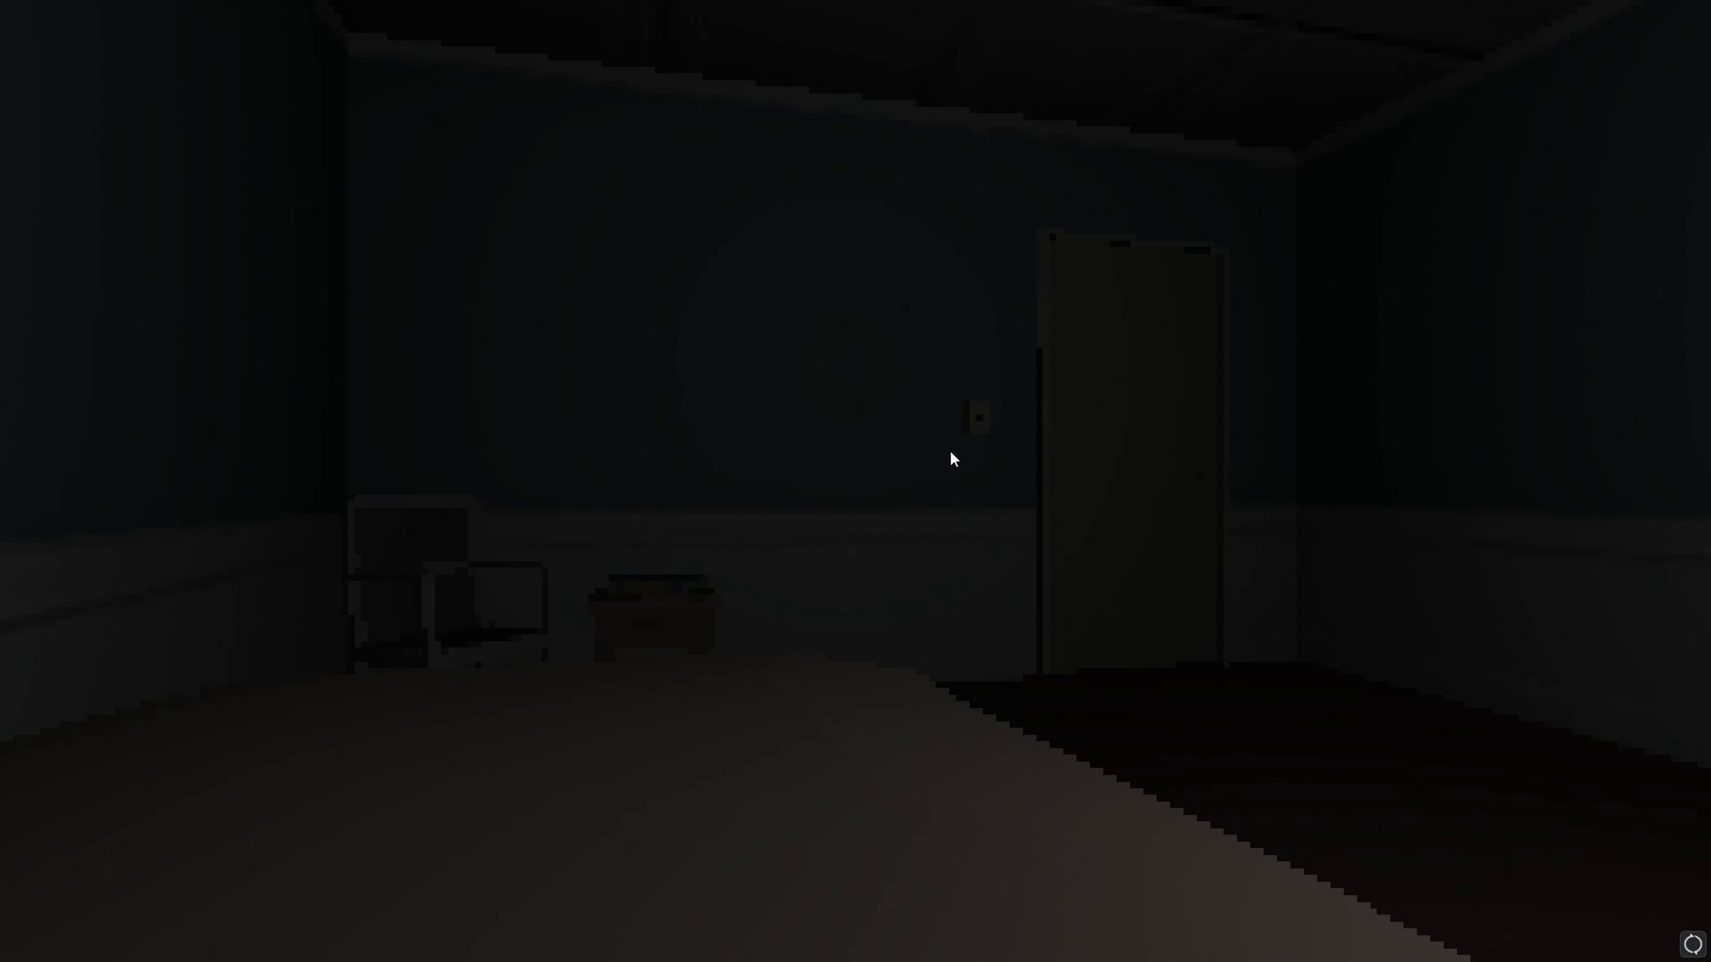
mouse_move(503, 625)
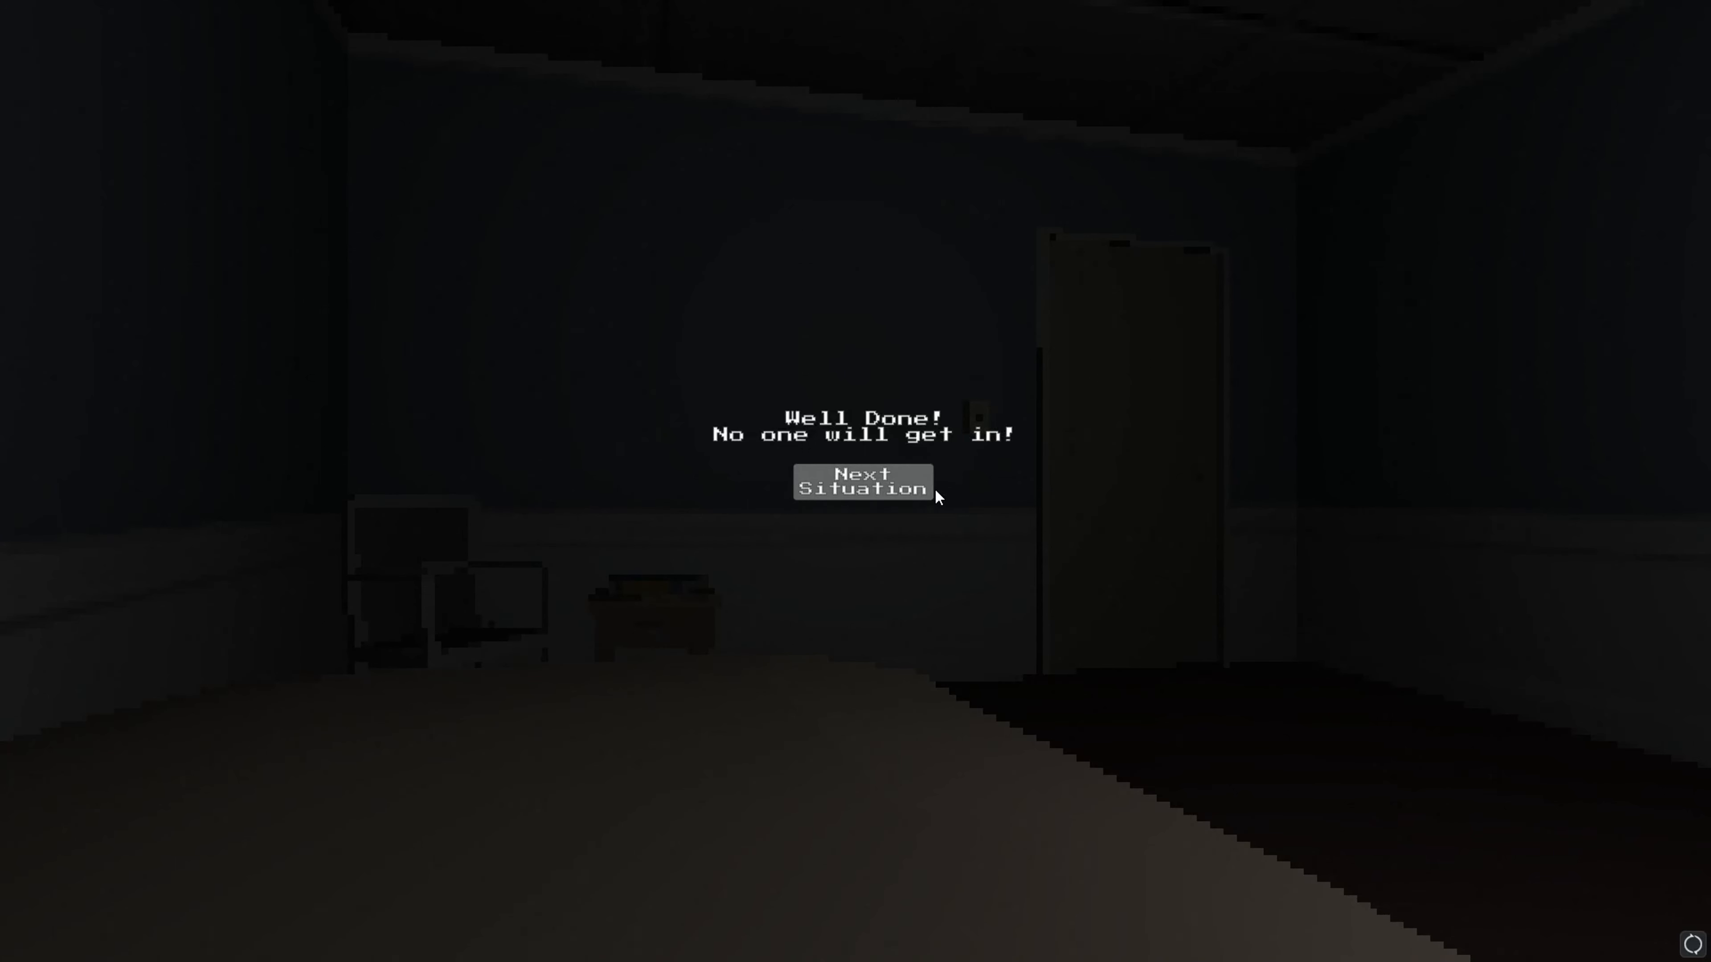
- Move on to the next situation and use the wall light switch with E
click(864, 481)
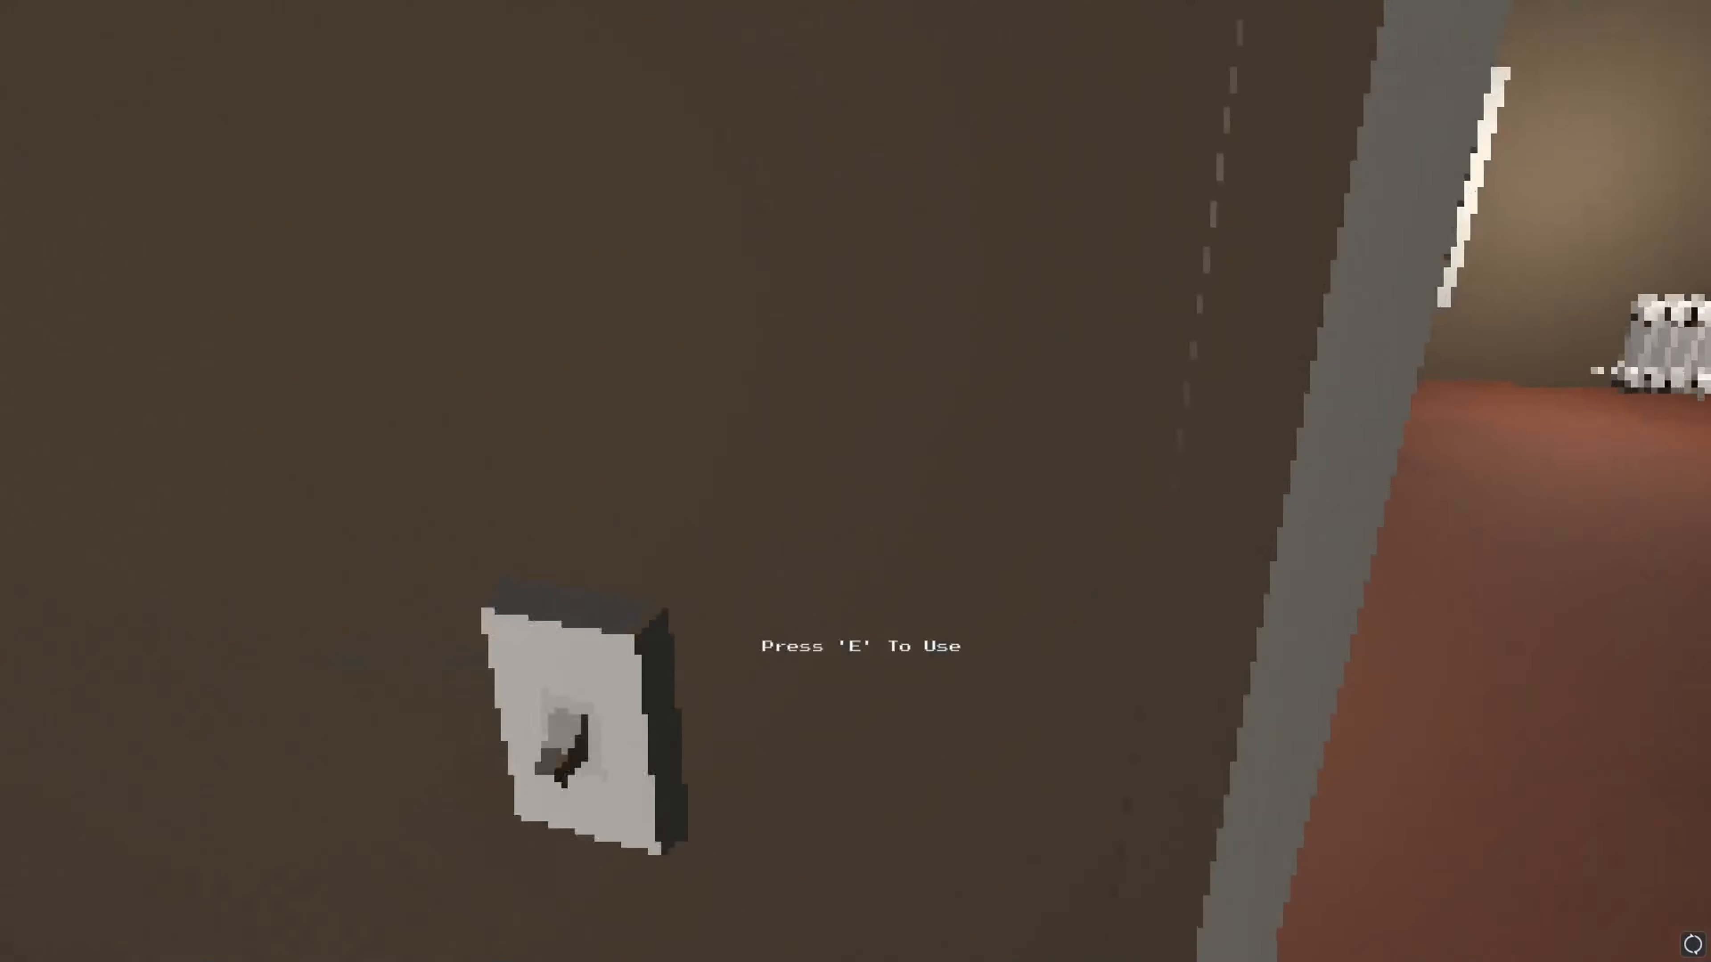
key(e)
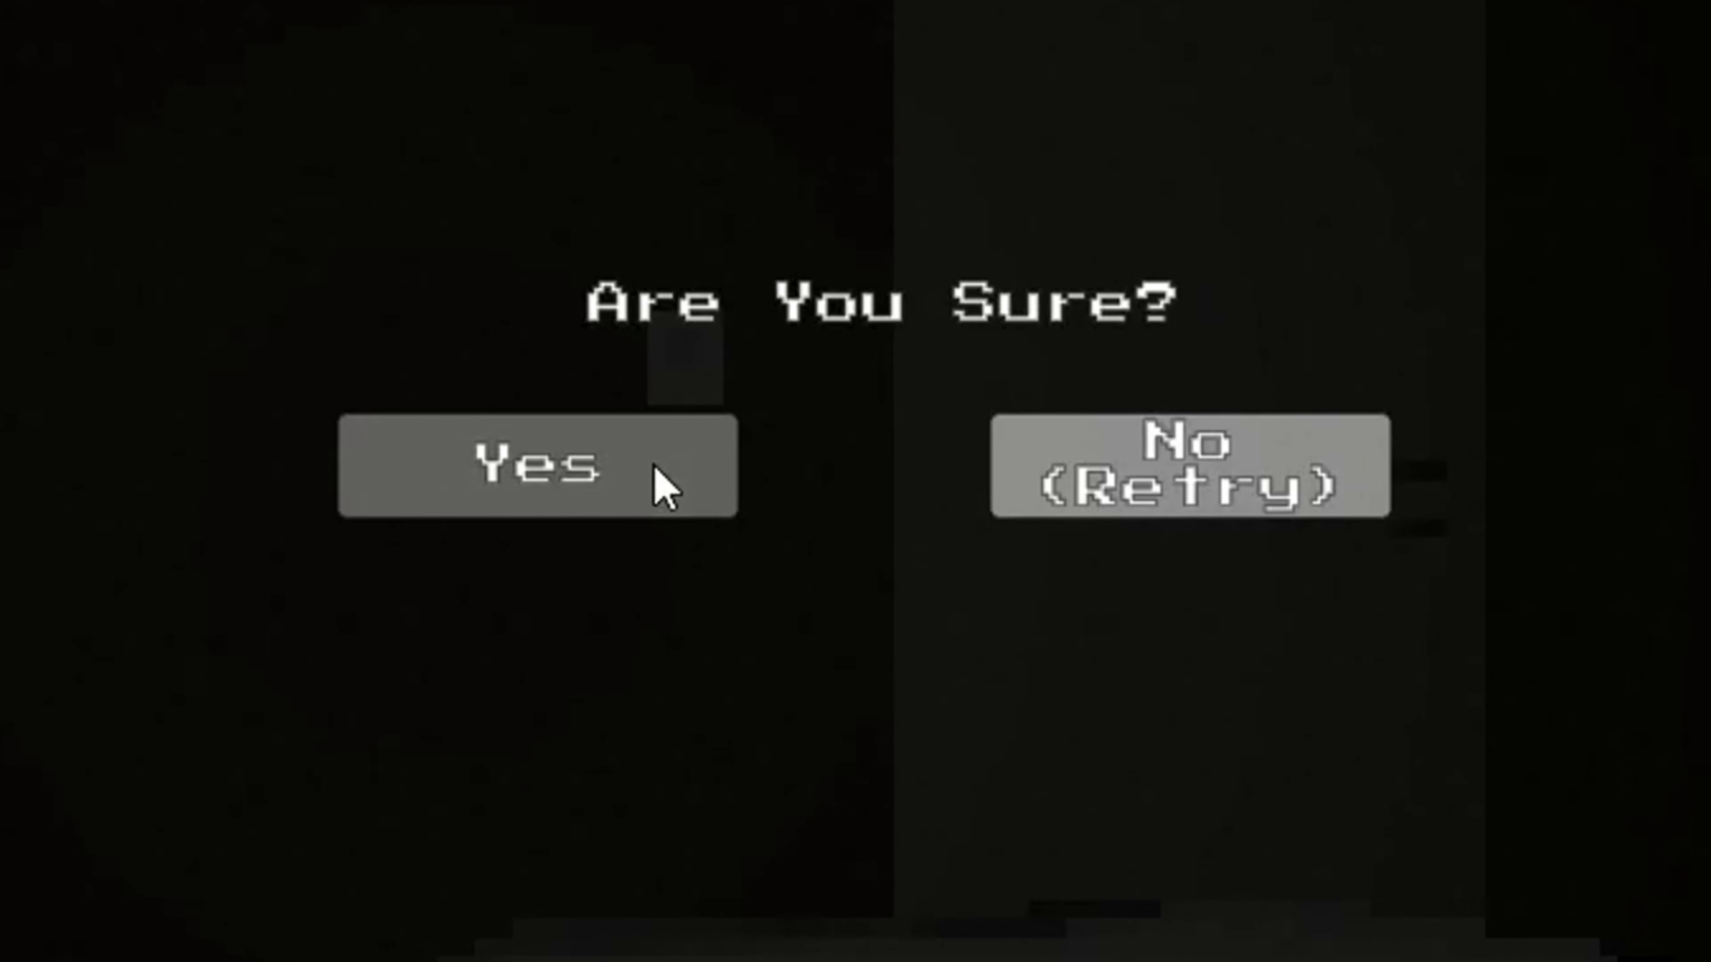
- Confirm Yes on the 'Are You Sure?' prompt to reach the Good. result
click(536, 467)
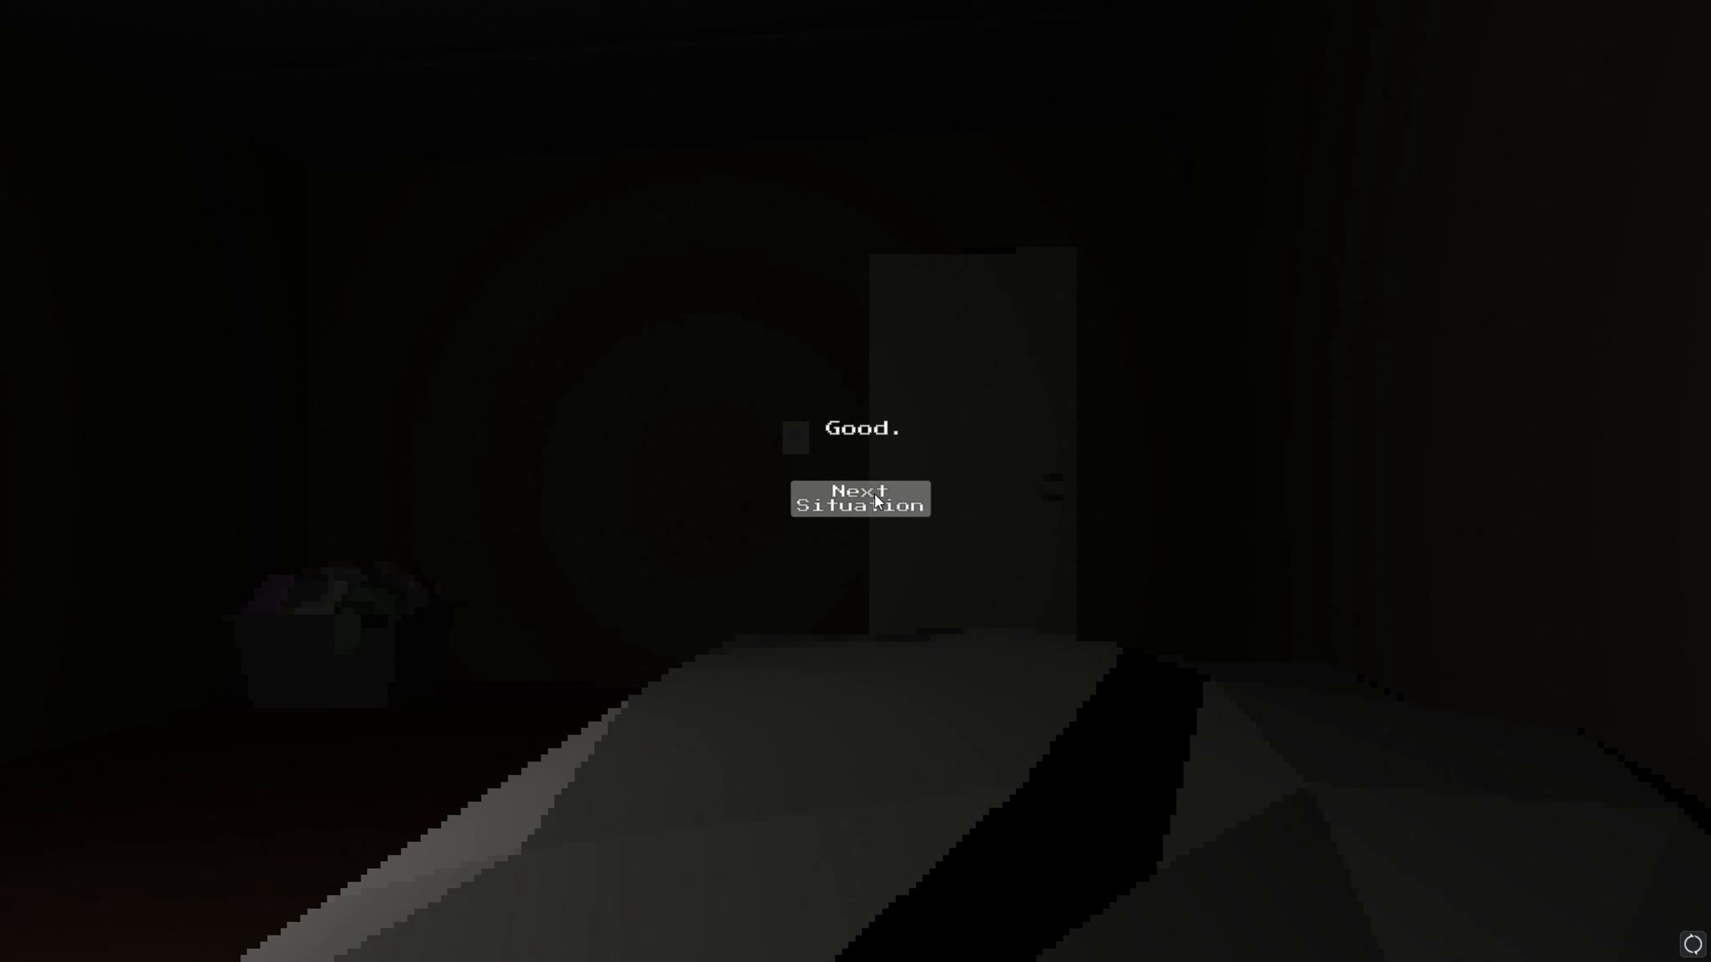
- Move on to the next situation from the Good. screen
click(860, 497)
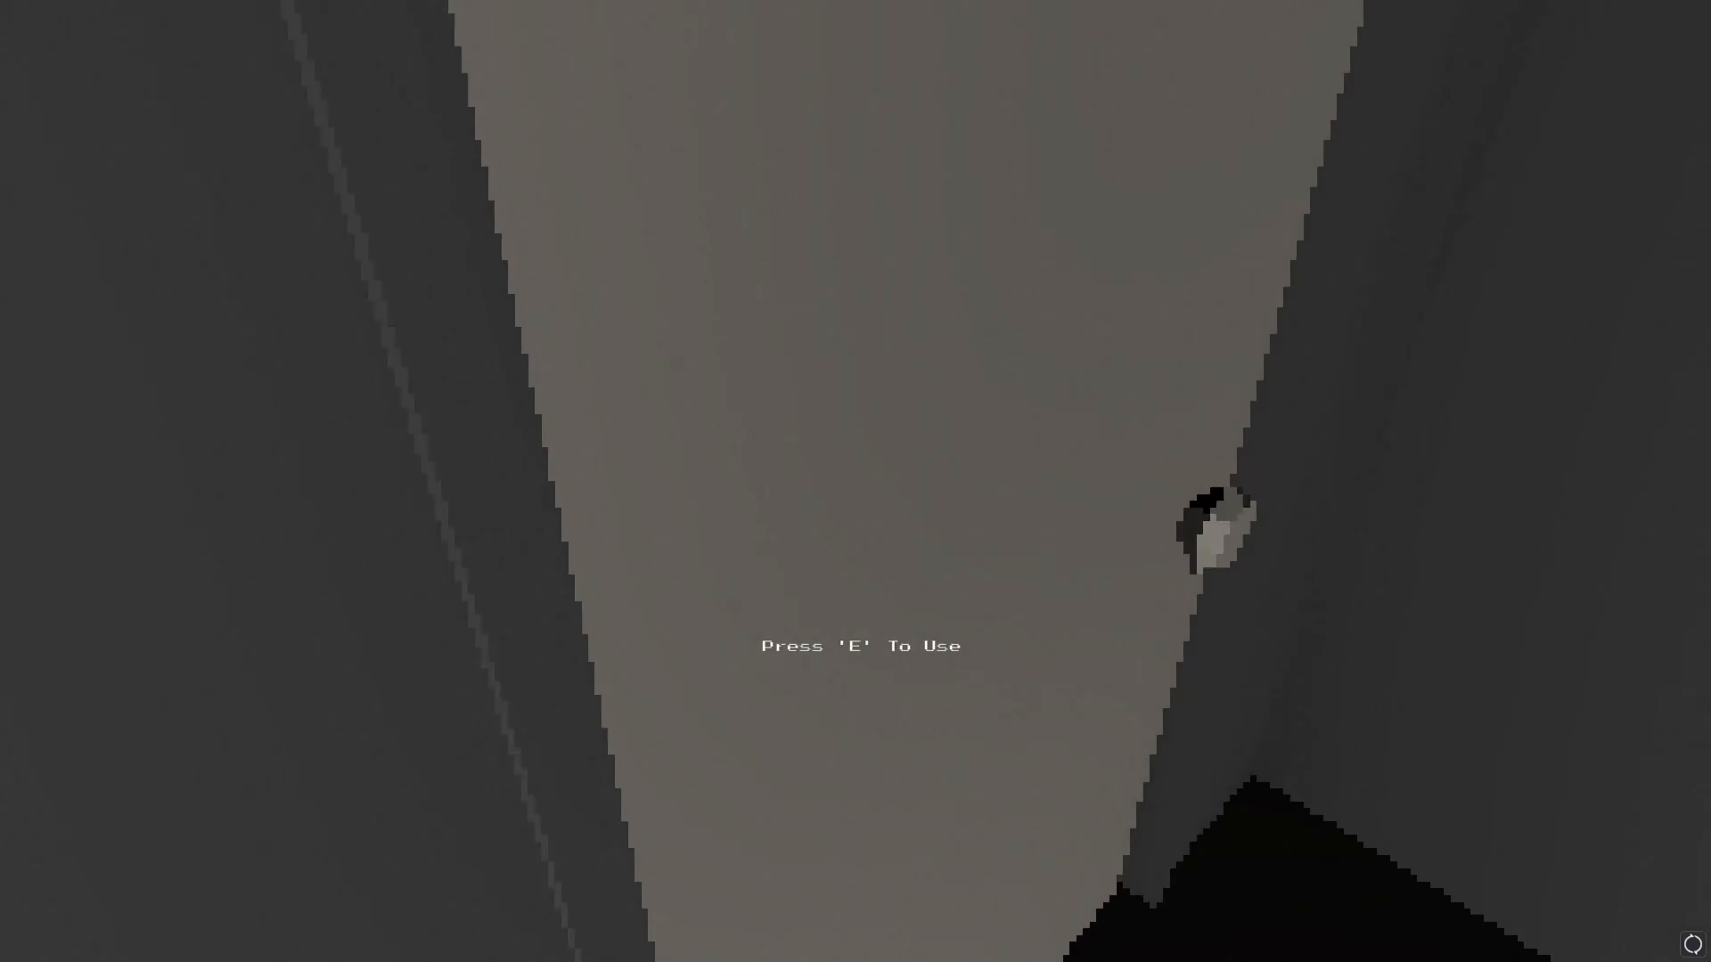
- Use the object with E, then start a new game with Play from the title menu
key(e)
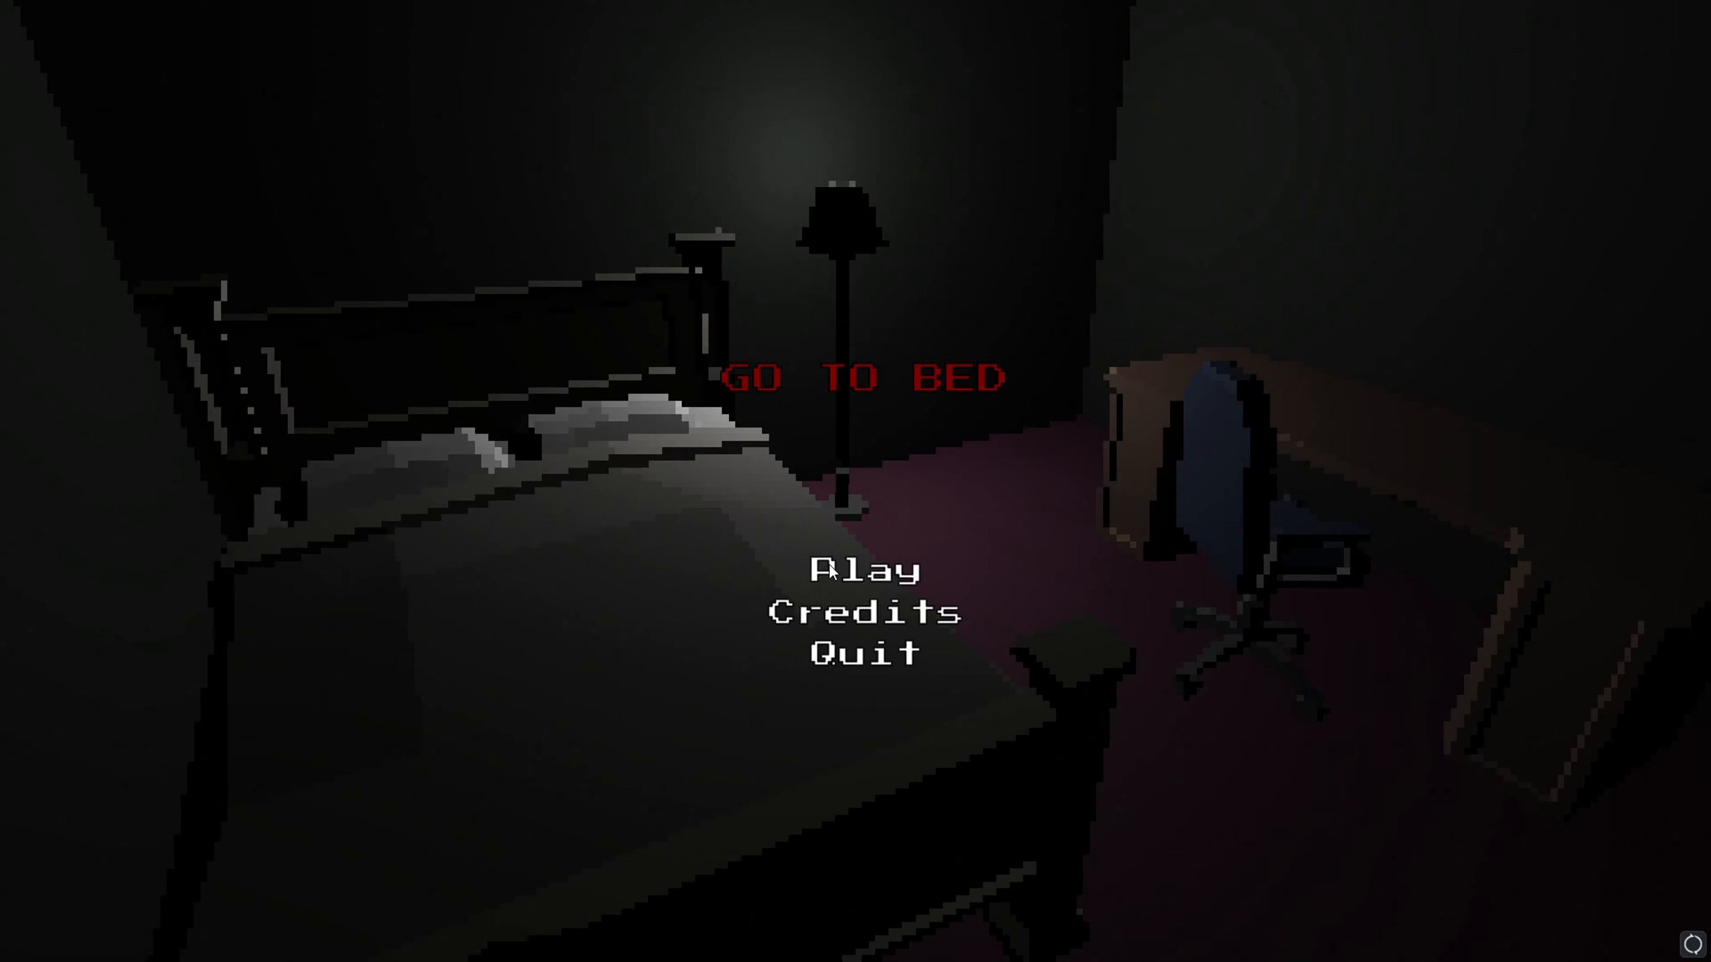
click(859, 568)
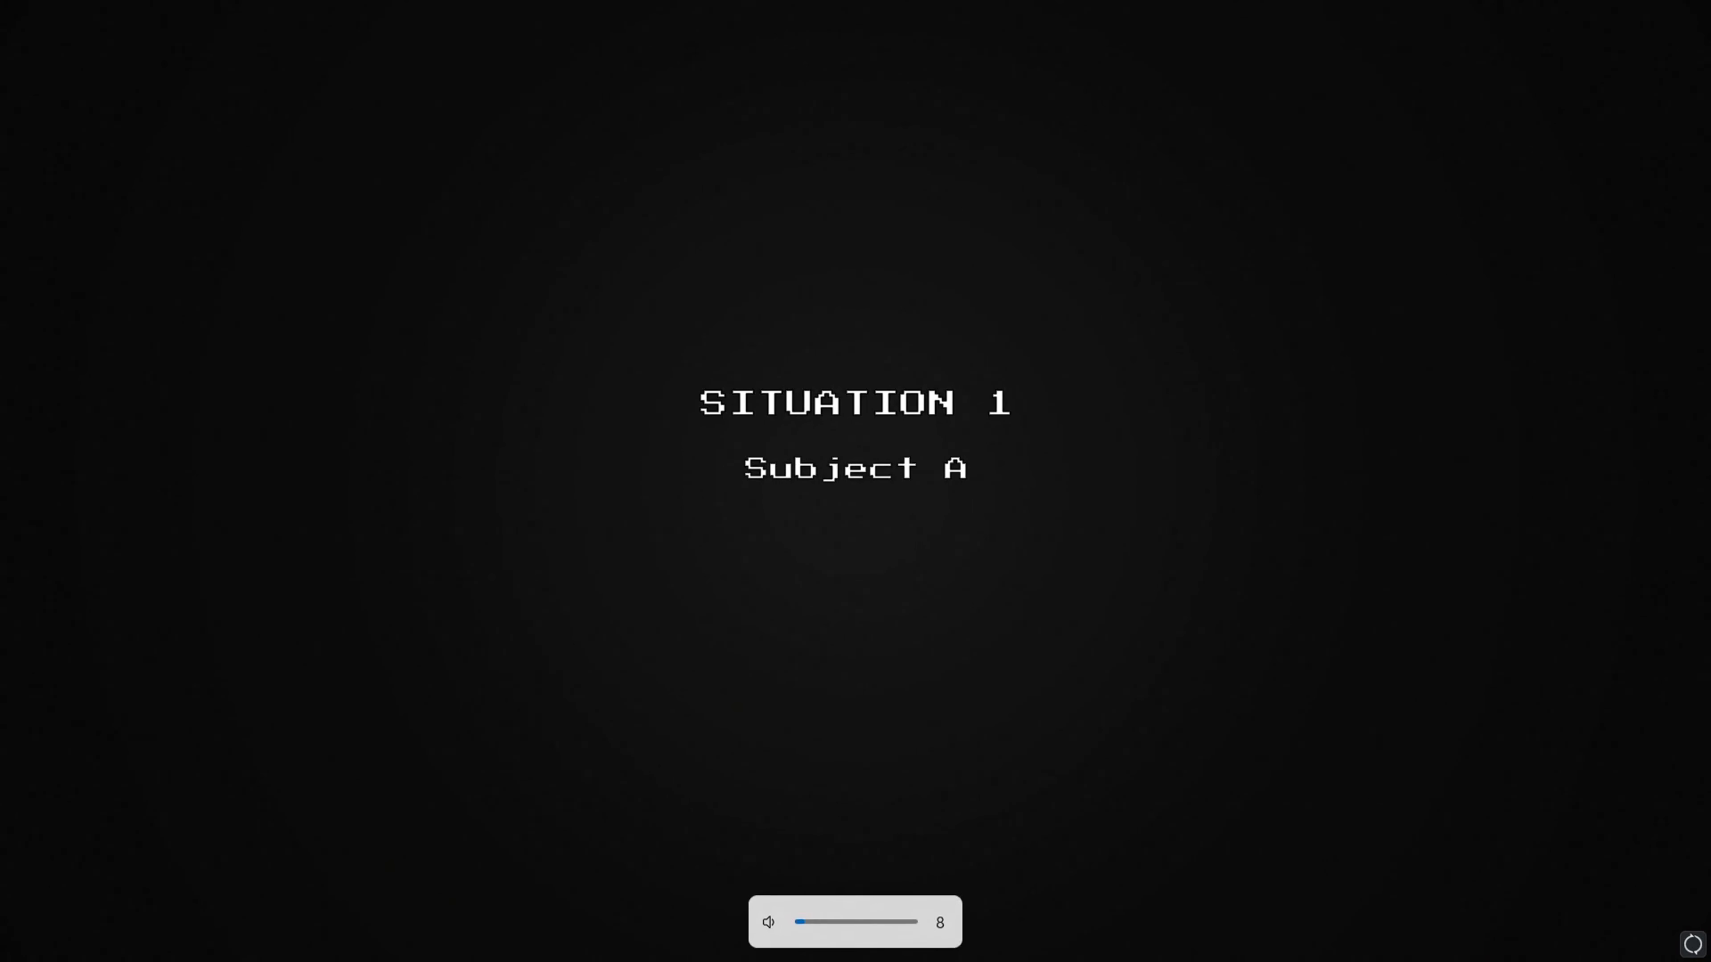